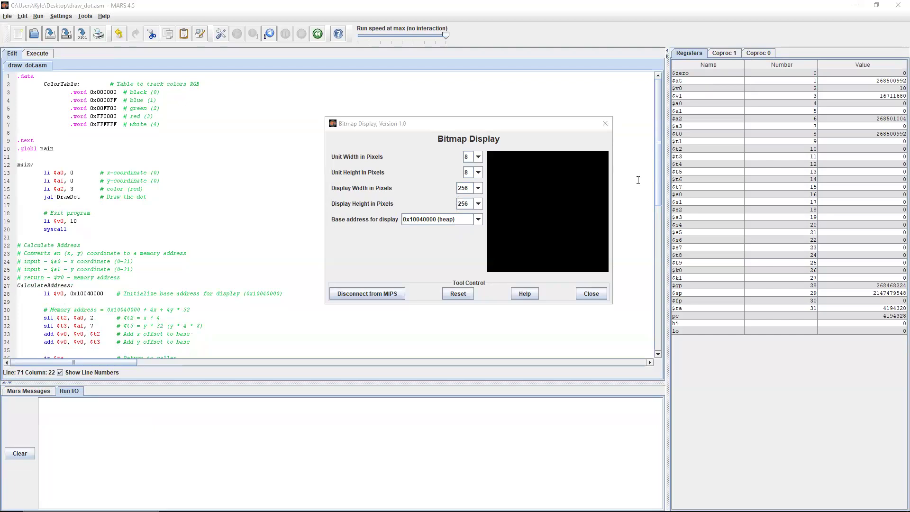
mouse_move(544, 148)
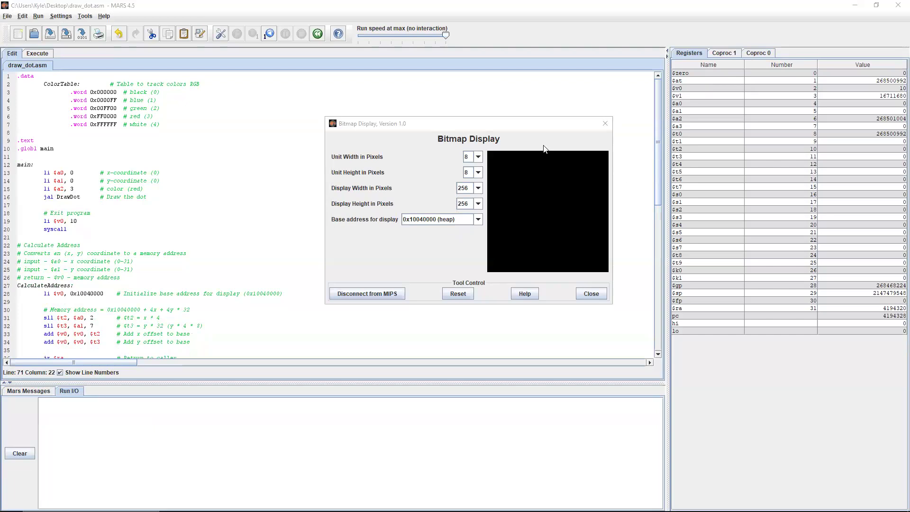
mouse_move(605, 144)
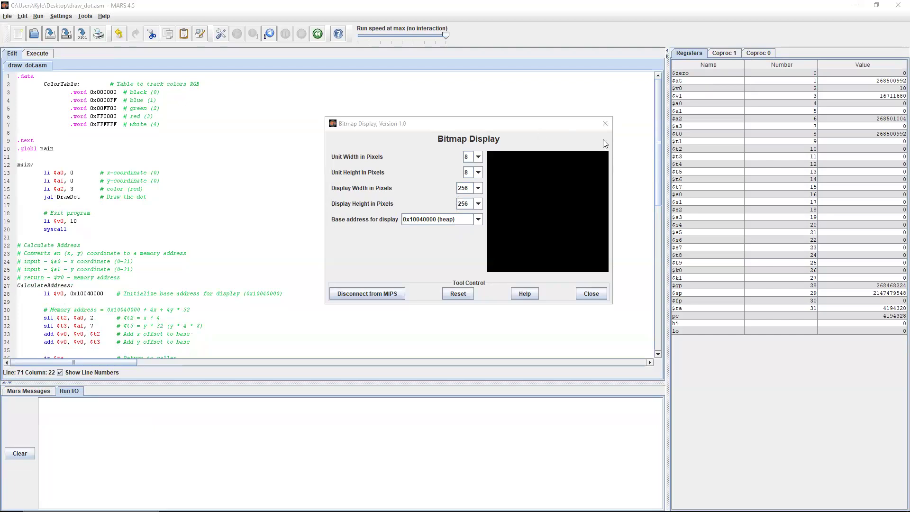
mouse_move(464, 134)
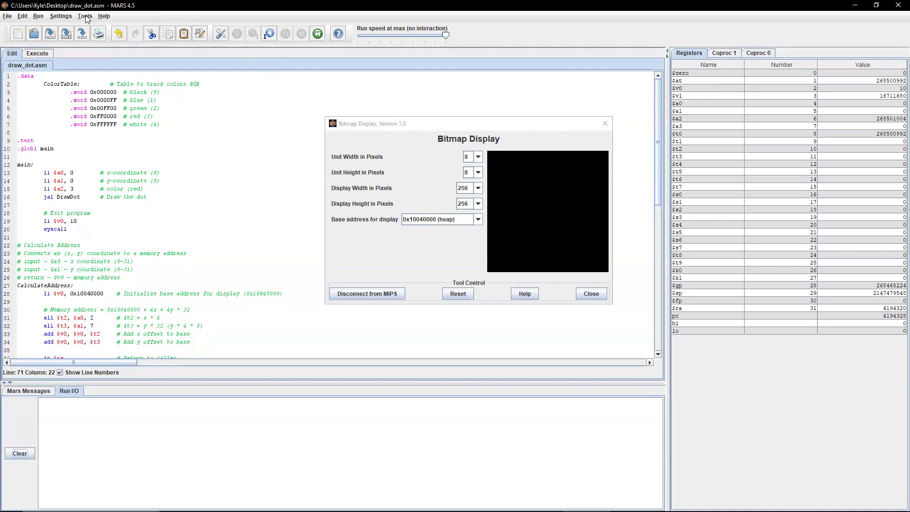
Bring up the Tools menu to reach the Bitmap Display simulator tool
click(84, 16)
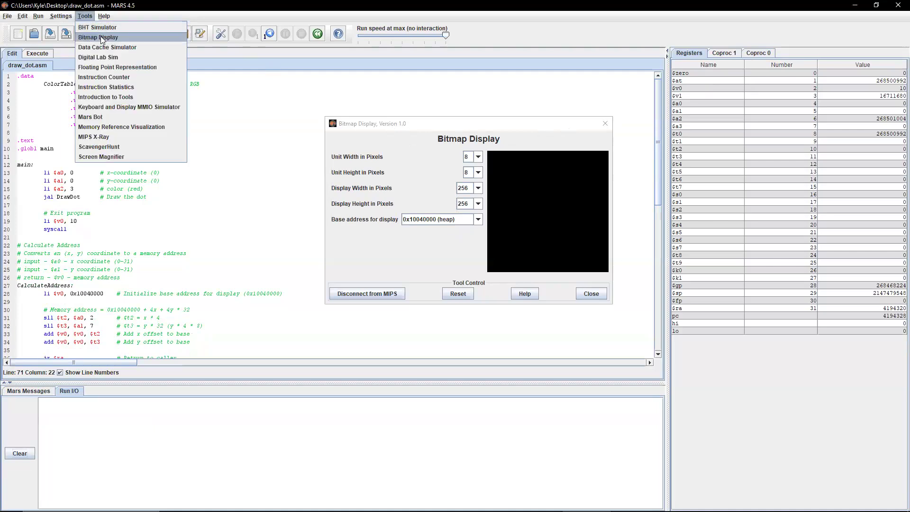
mouse_move(107, 47)
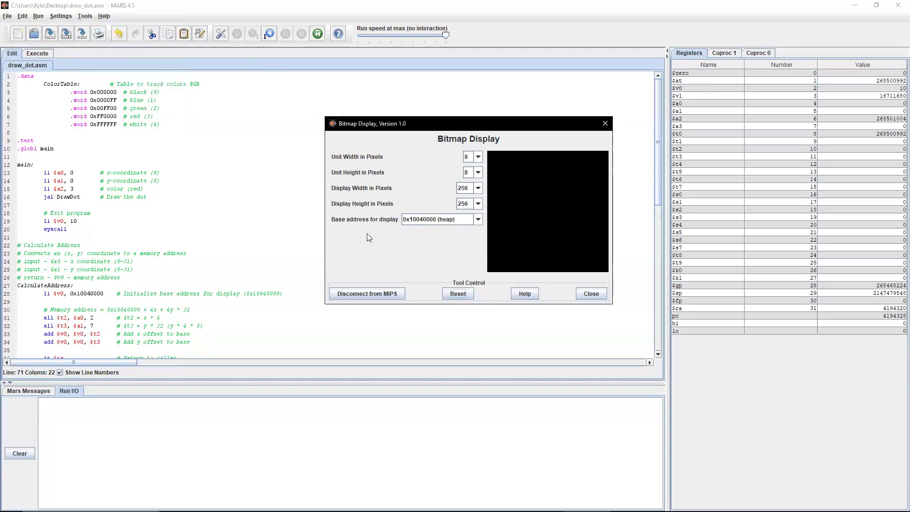
mouse_move(502, 196)
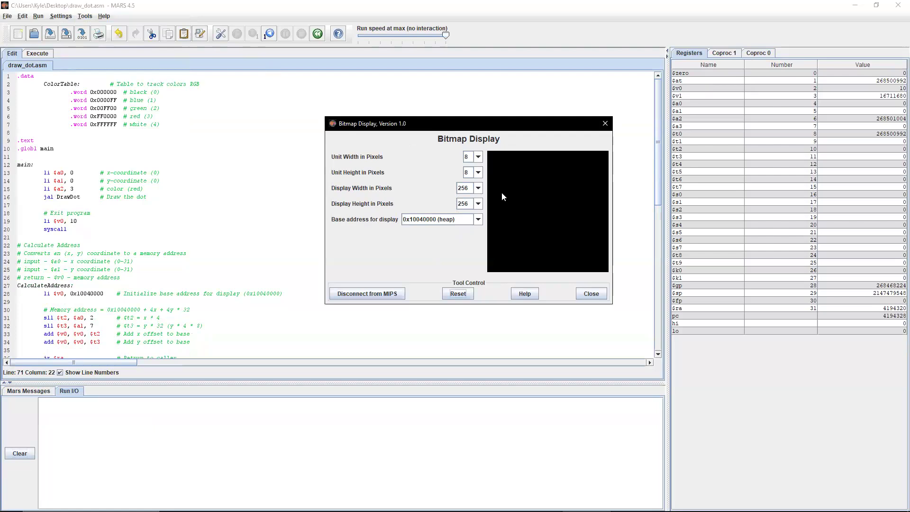
mouse_move(479, 161)
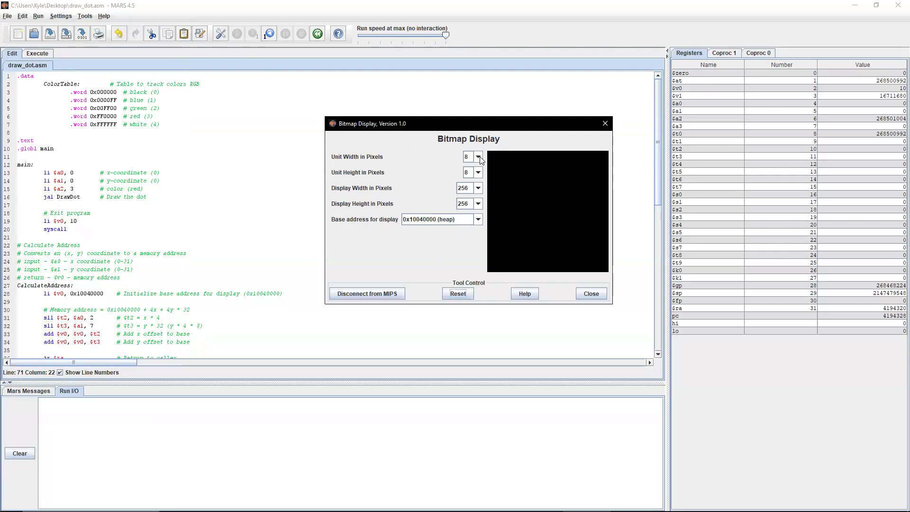
mouse_move(467, 246)
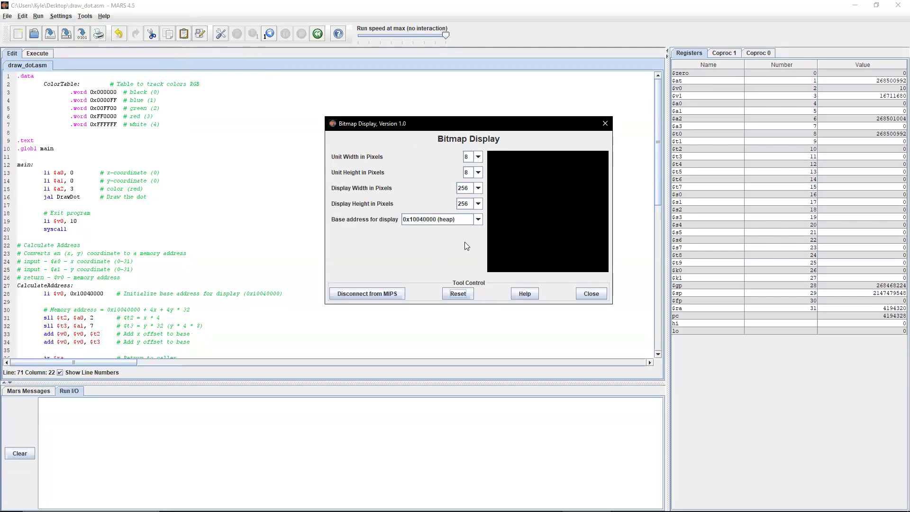
mouse_move(468, 240)
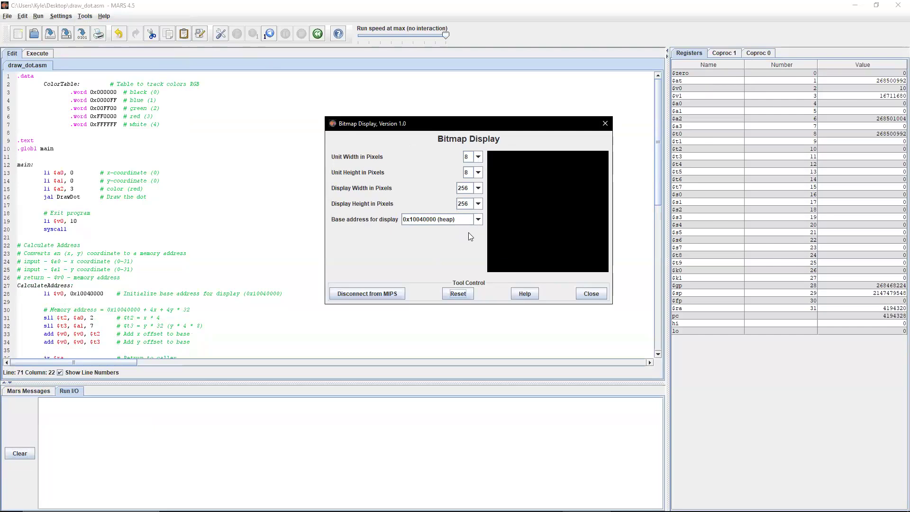
mouse_move(486, 219)
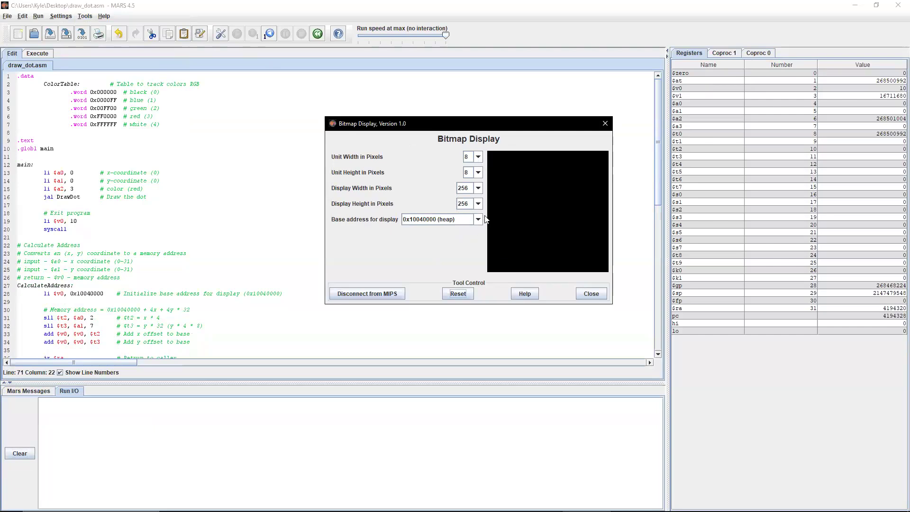
mouse_move(338, 164)
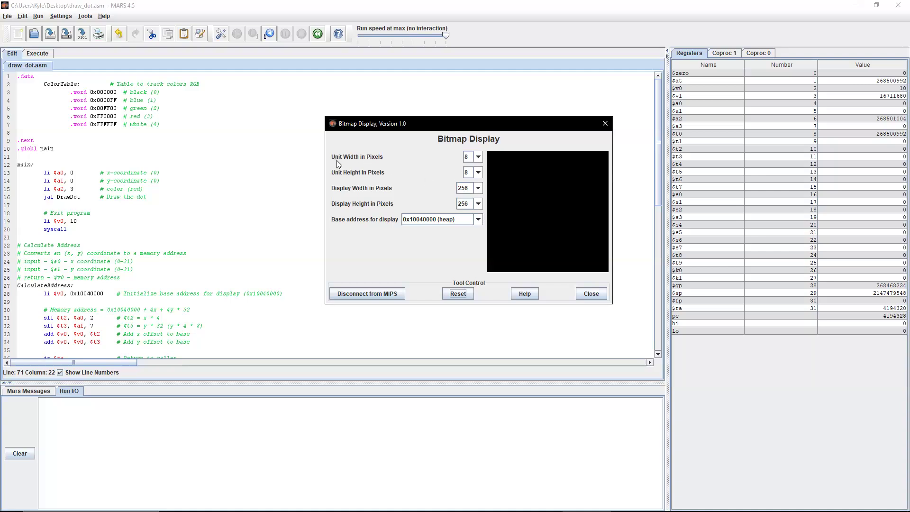
mouse_move(471, 161)
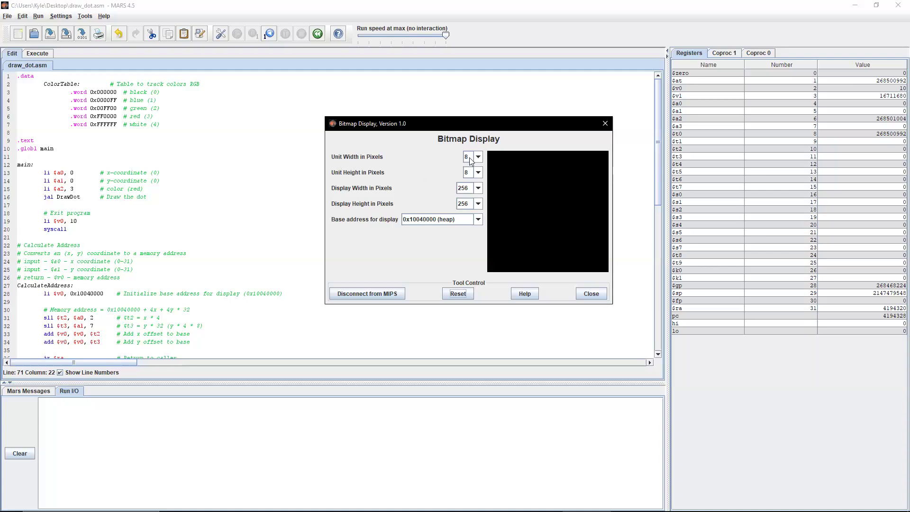
mouse_move(490, 186)
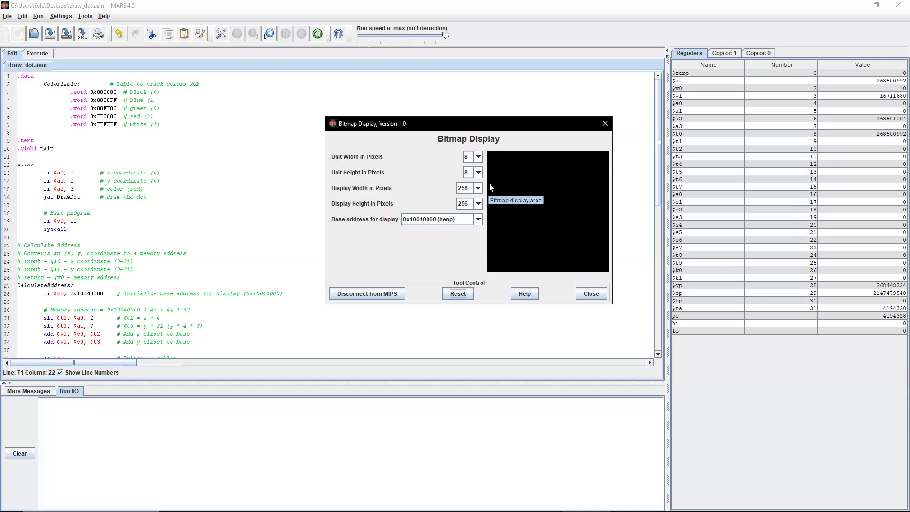
mouse_move(354, 180)
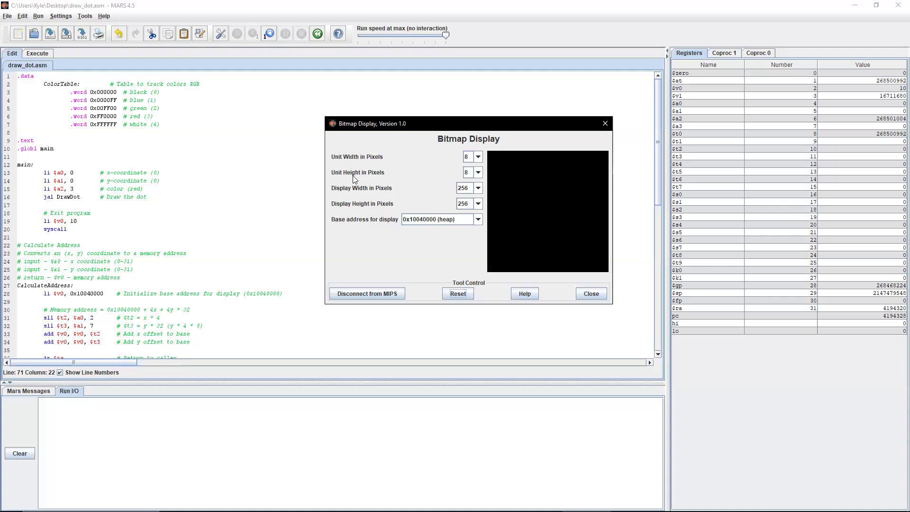
mouse_move(410, 197)
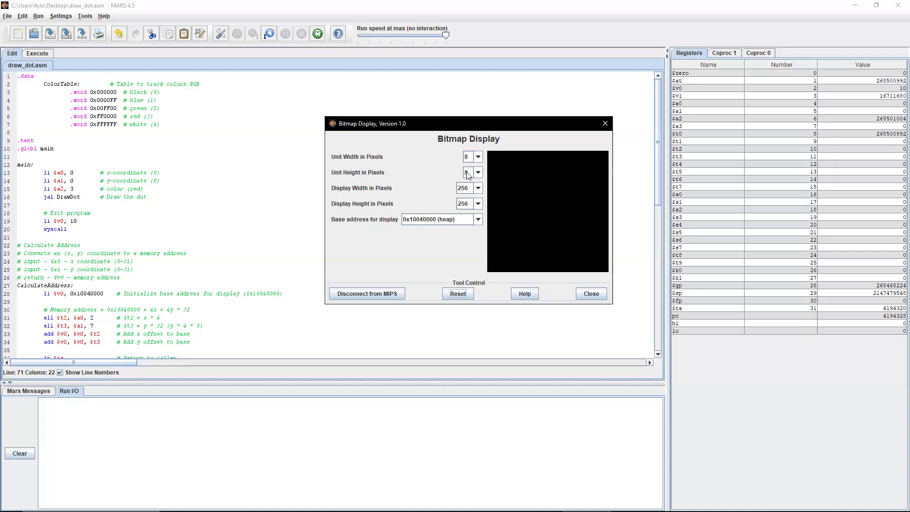
mouse_move(345, 197)
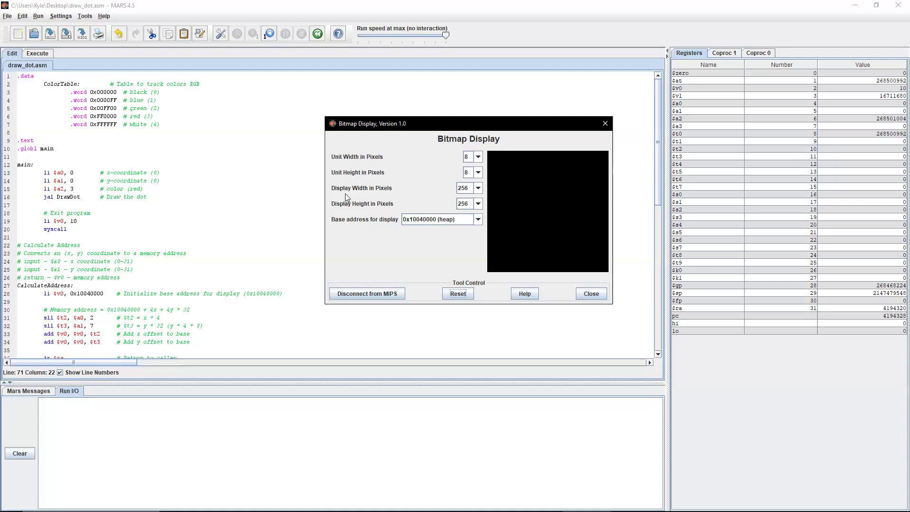
mouse_move(489, 257)
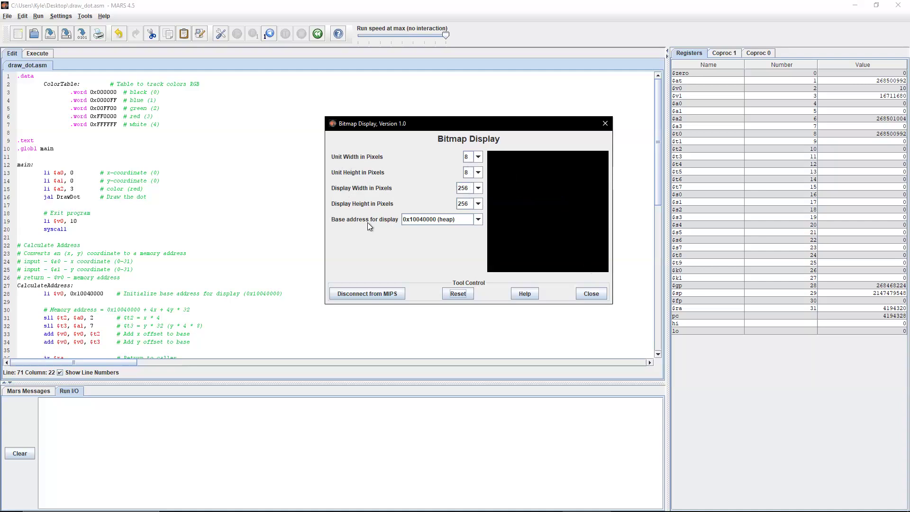
mouse_move(424, 238)
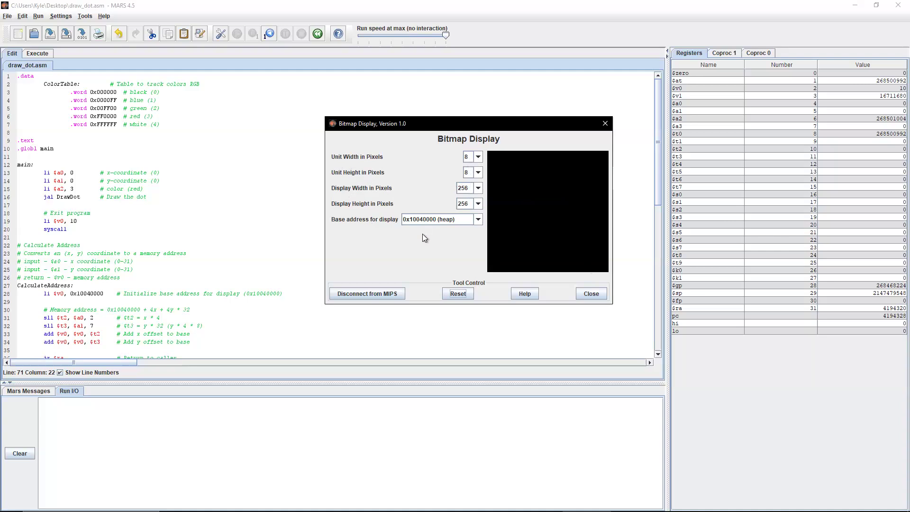
mouse_move(466, 226)
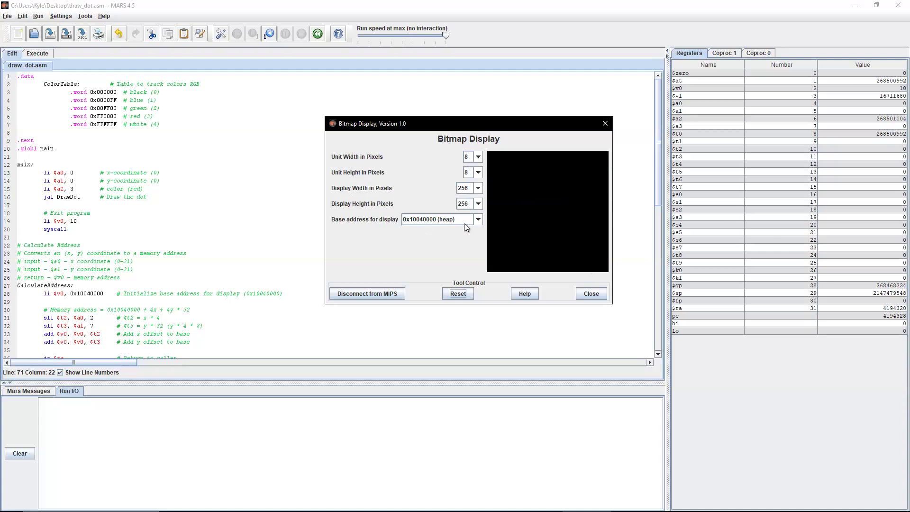
mouse_move(451, 226)
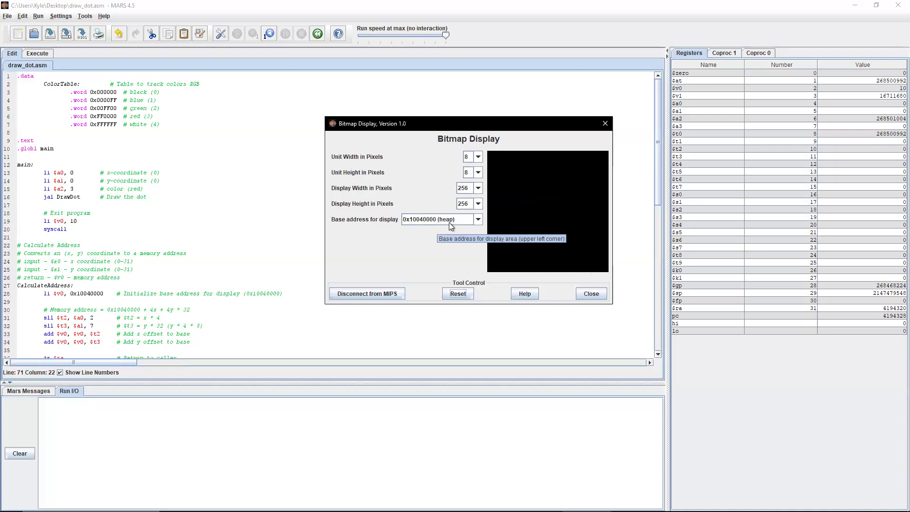
mouse_move(437, 223)
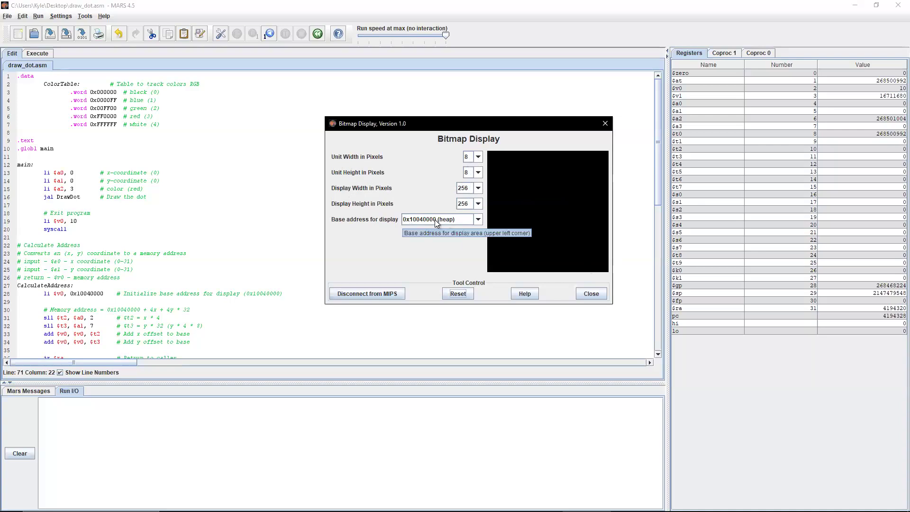
mouse_move(443, 226)
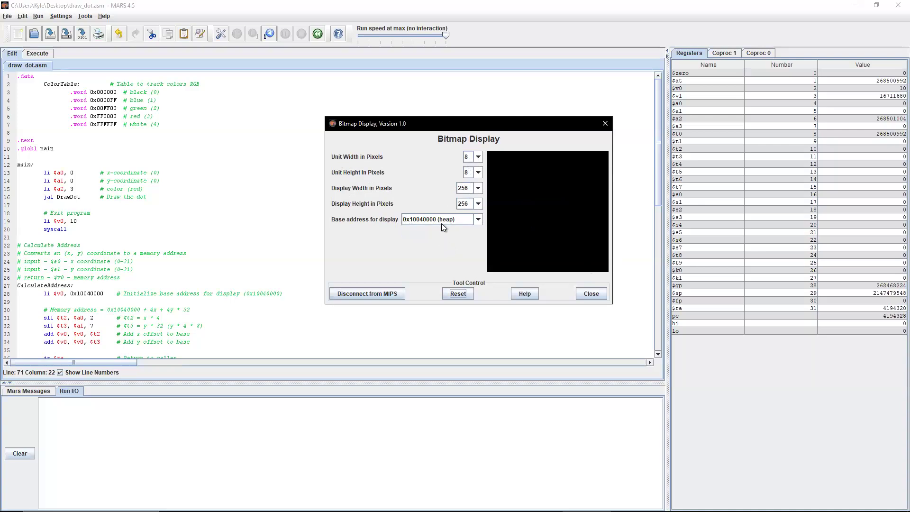
mouse_move(440, 219)
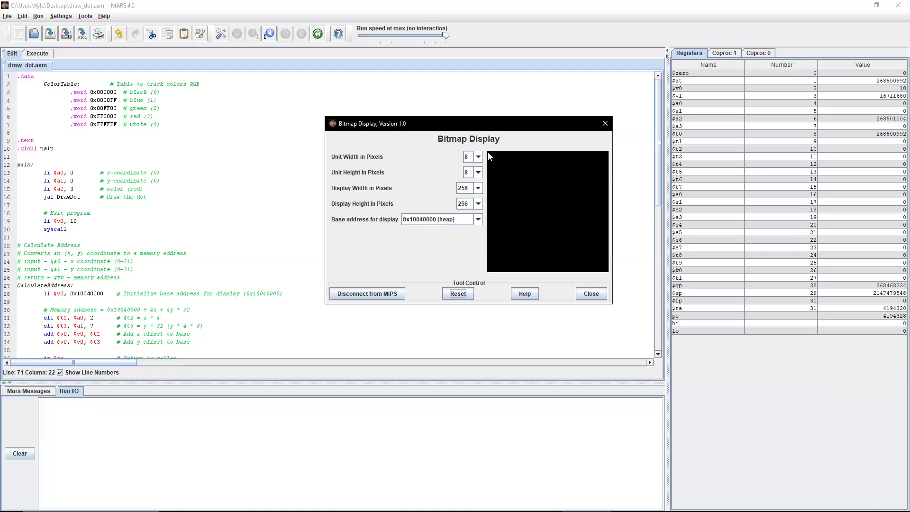
mouse_move(489, 156)
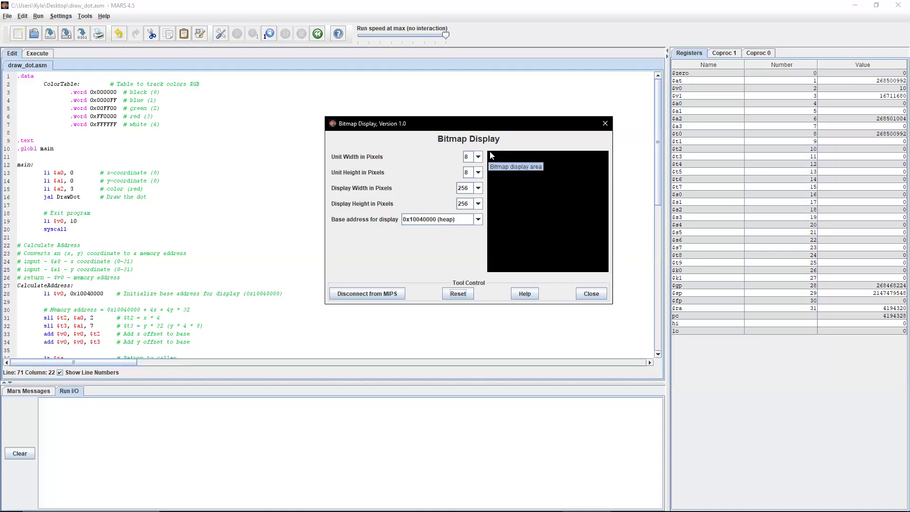
mouse_move(503, 156)
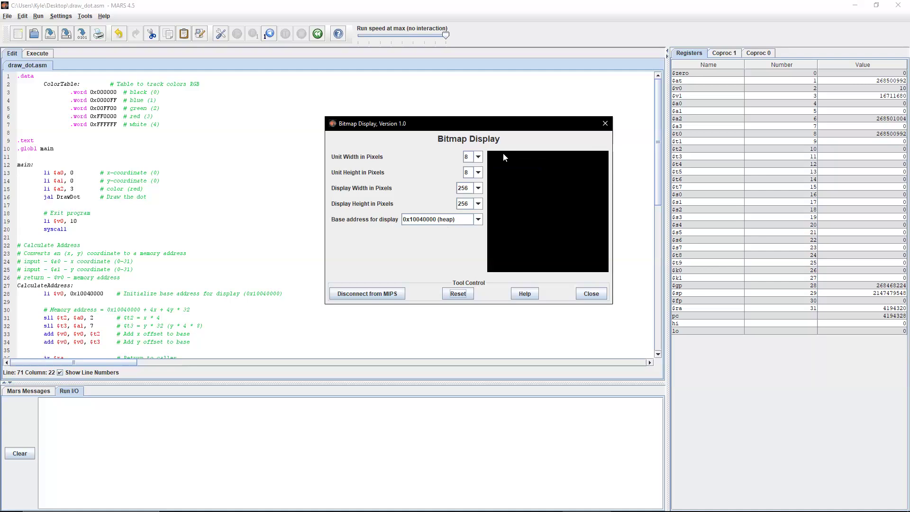
mouse_move(490, 164)
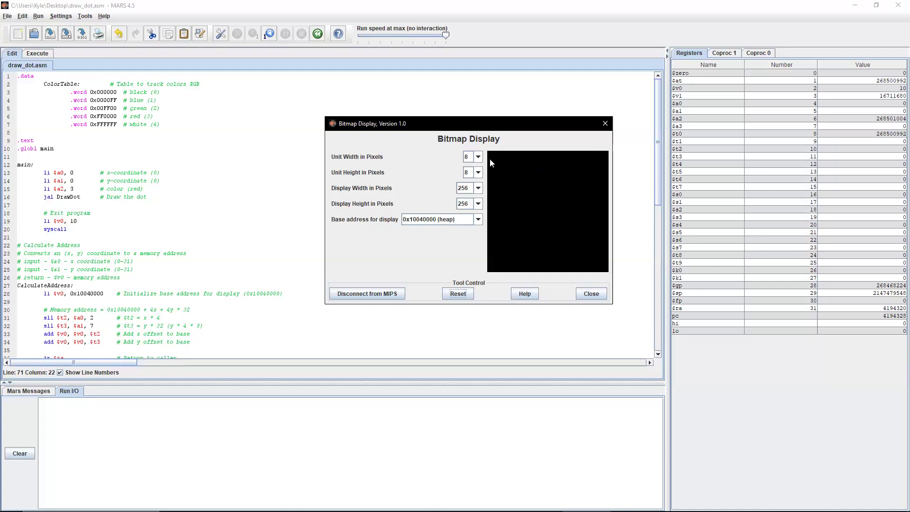
mouse_move(490, 174)
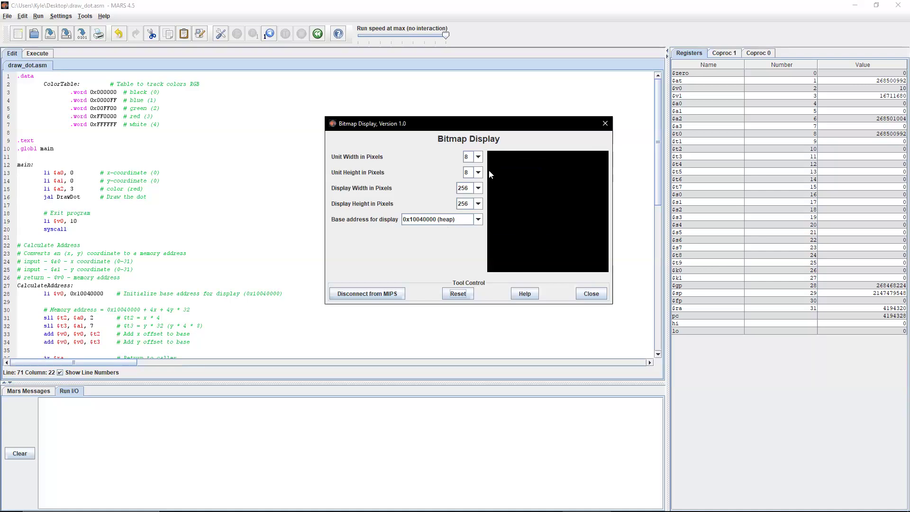
mouse_move(489, 157)
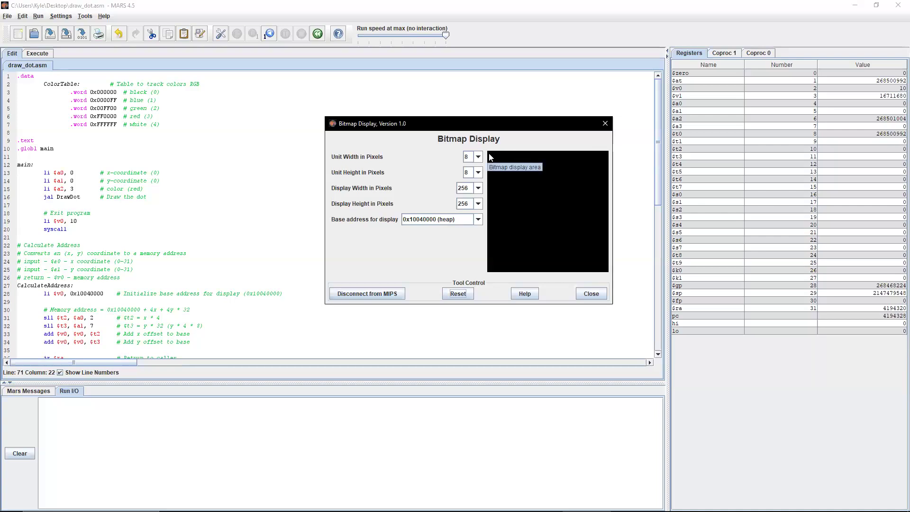
mouse_move(247, 235)
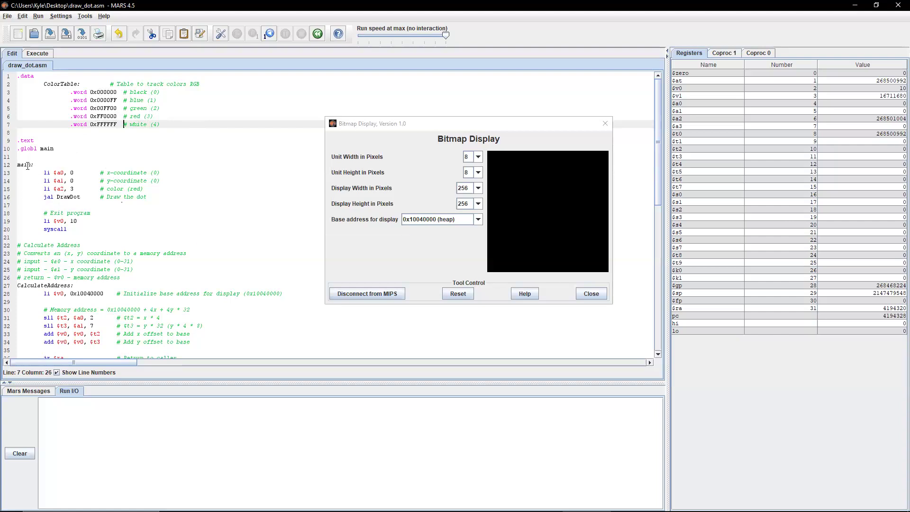
mouse_move(87, 187)
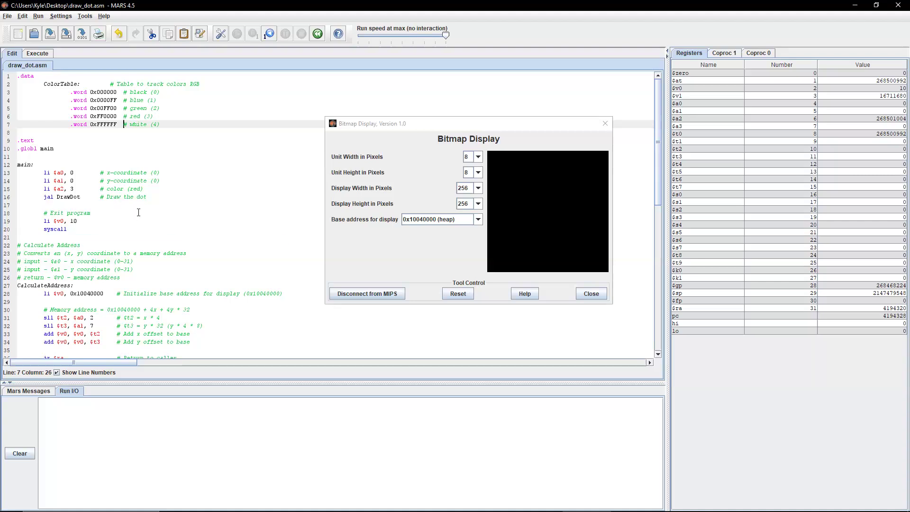
scroll(down, 3)
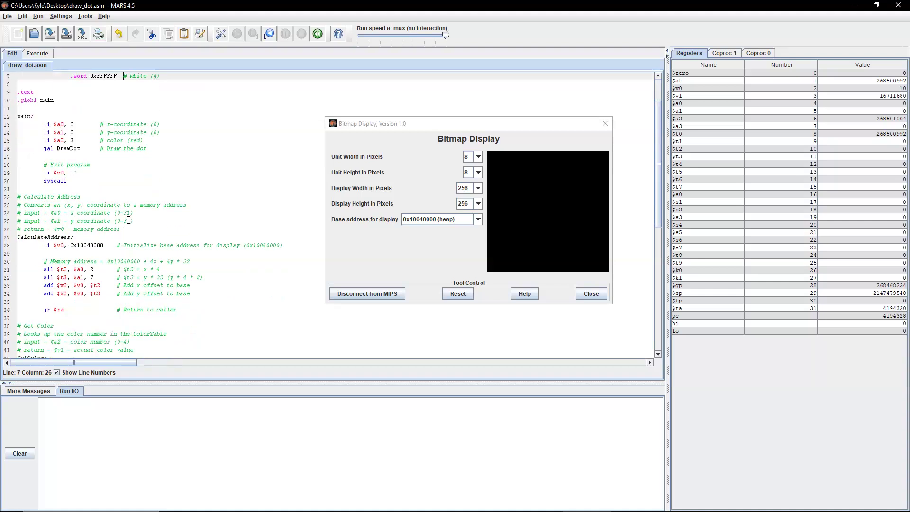
scroll(down, 3)
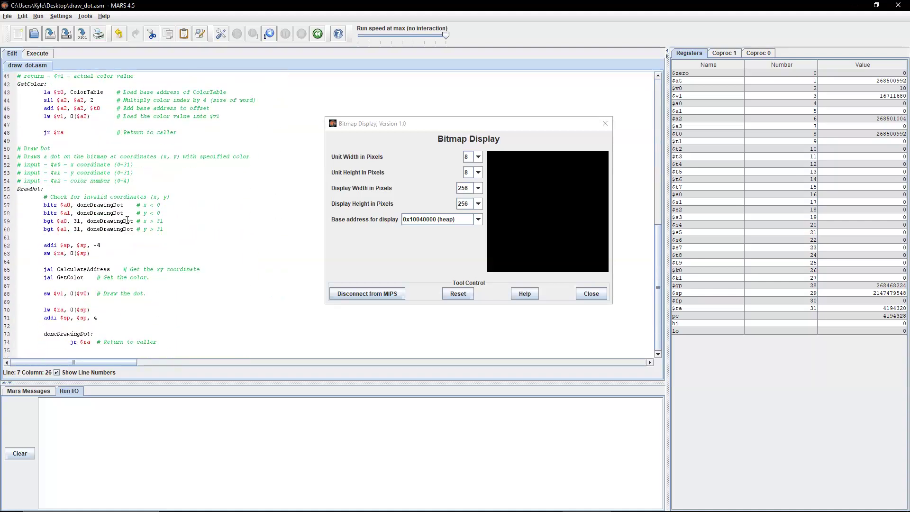
scroll(up, 3)
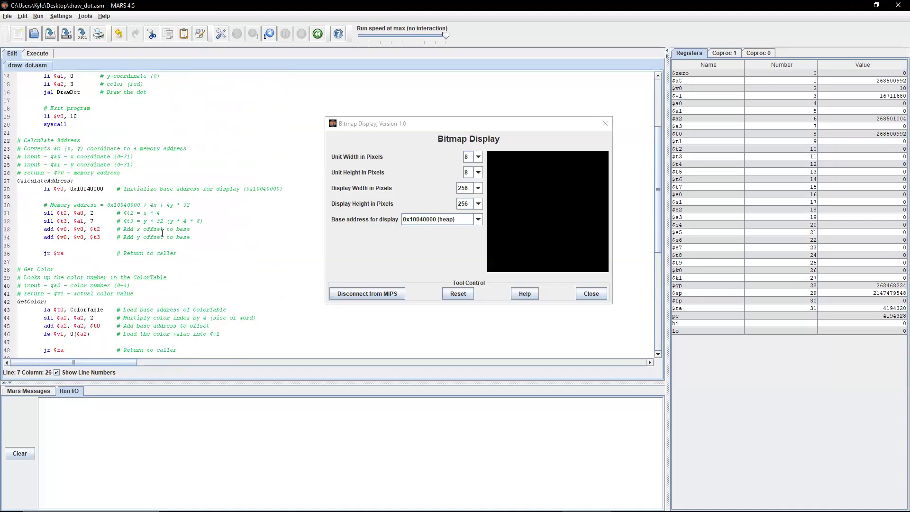
scroll(up, 3)
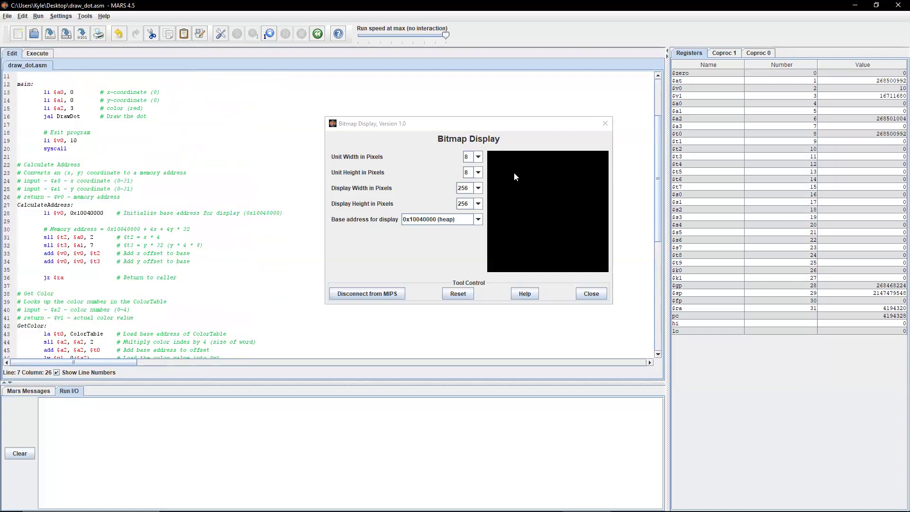
mouse_move(429, 225)
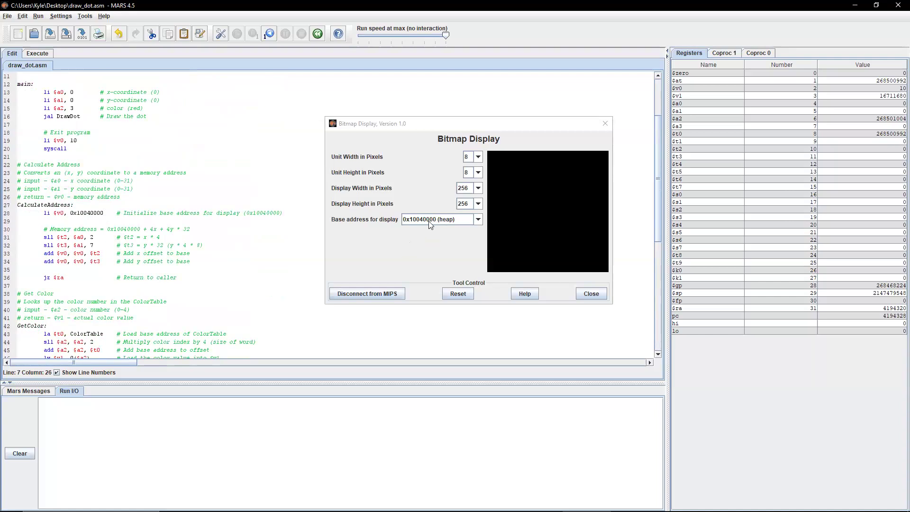
mouse_move(534, 162)
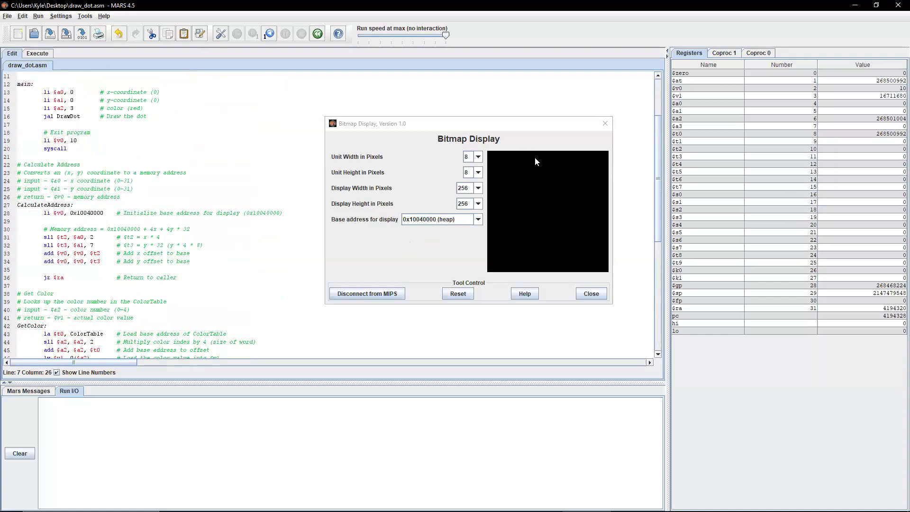
mouse_move(591, 238)
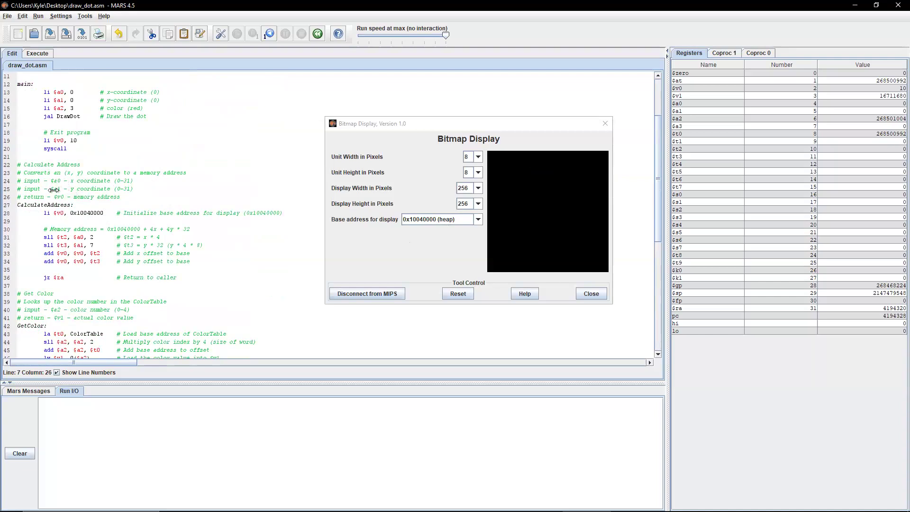
mouse_move(115, 183)
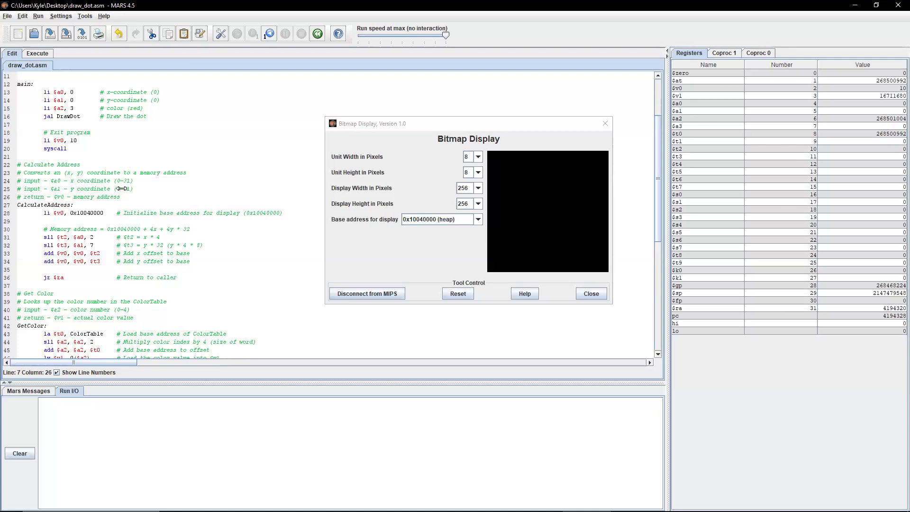
mouse_move(180, 185)
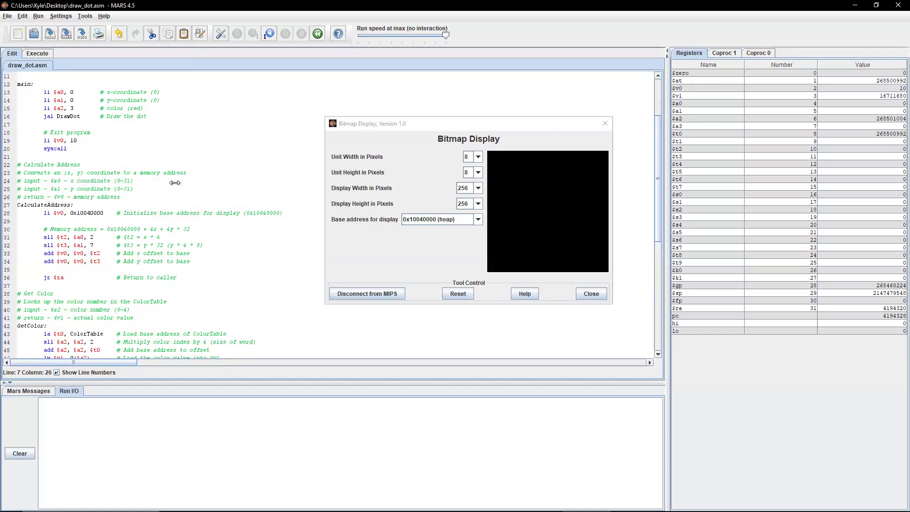
mouse_move(195, 163)
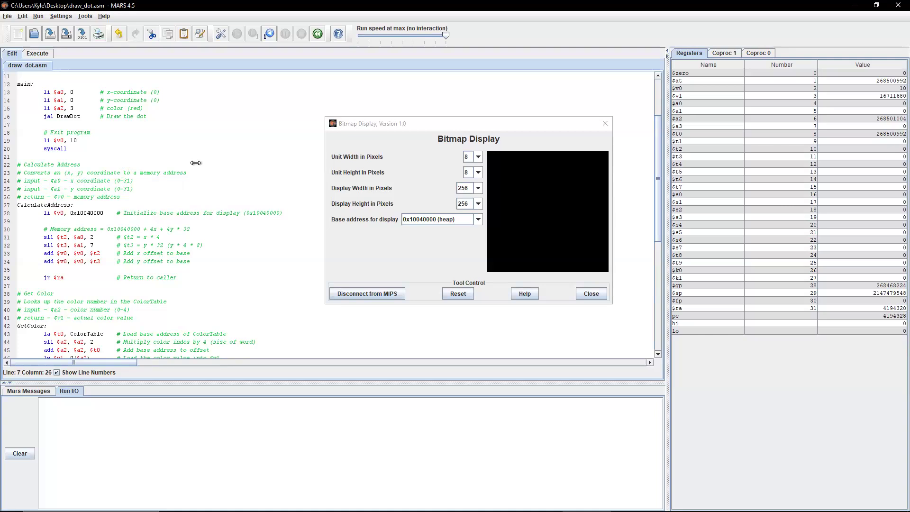
mouse_move(114, 205)
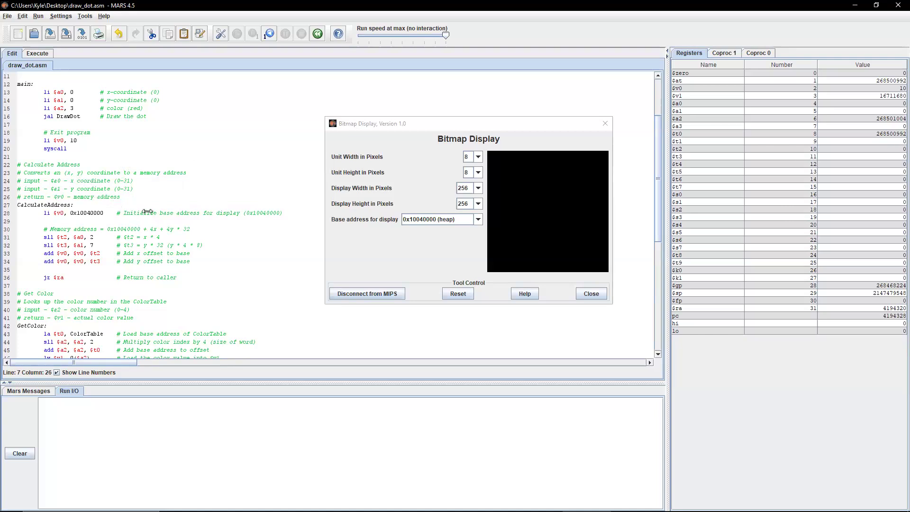
mouse_move(116, 223)
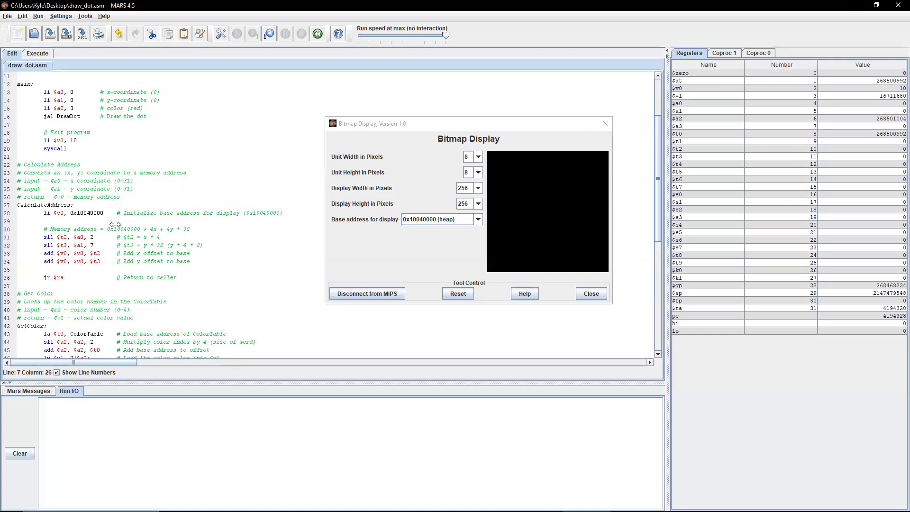
mouse_move(144, 264)
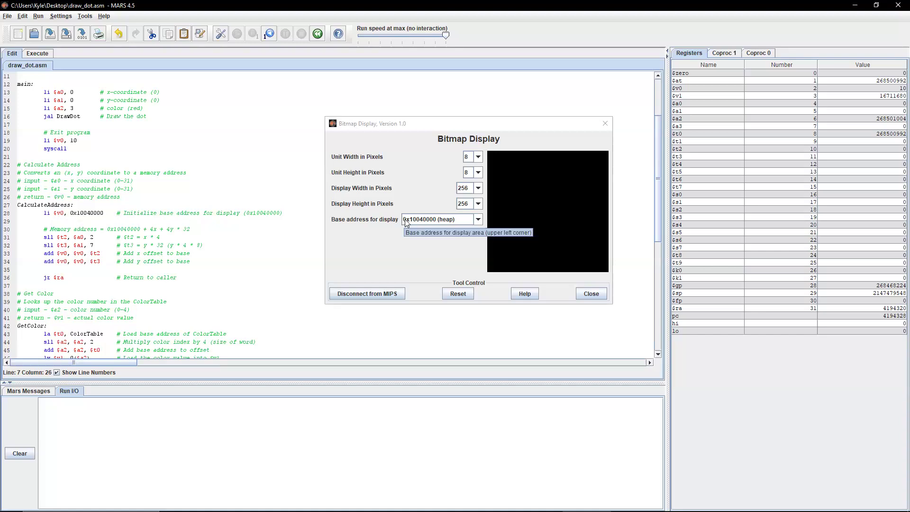
mouse_move(141, 218)
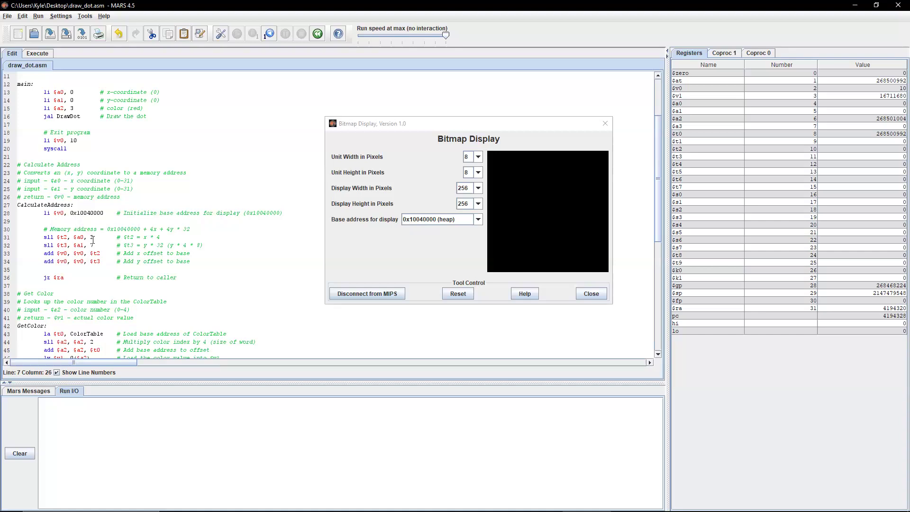
mouse_move(178, 225)
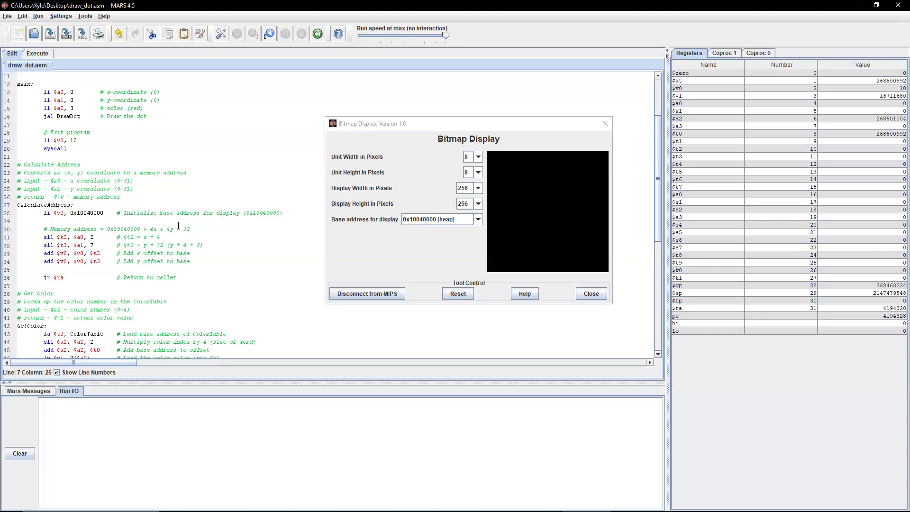
mouse_move(207, 128)
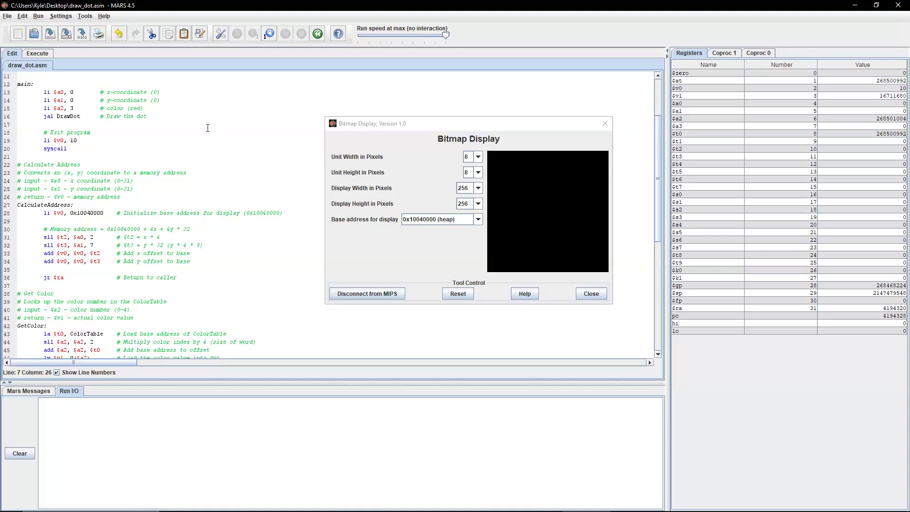
mouse_move(171, 229)
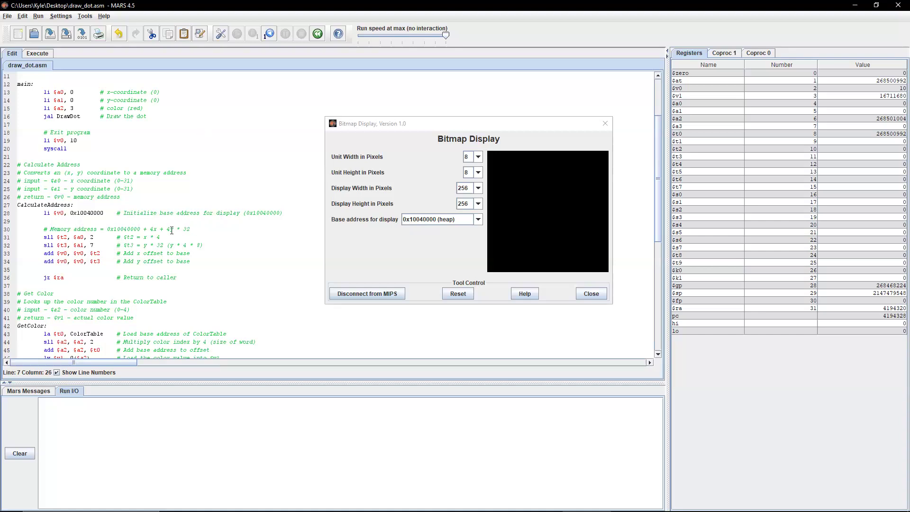
mouse_move(228, 258)
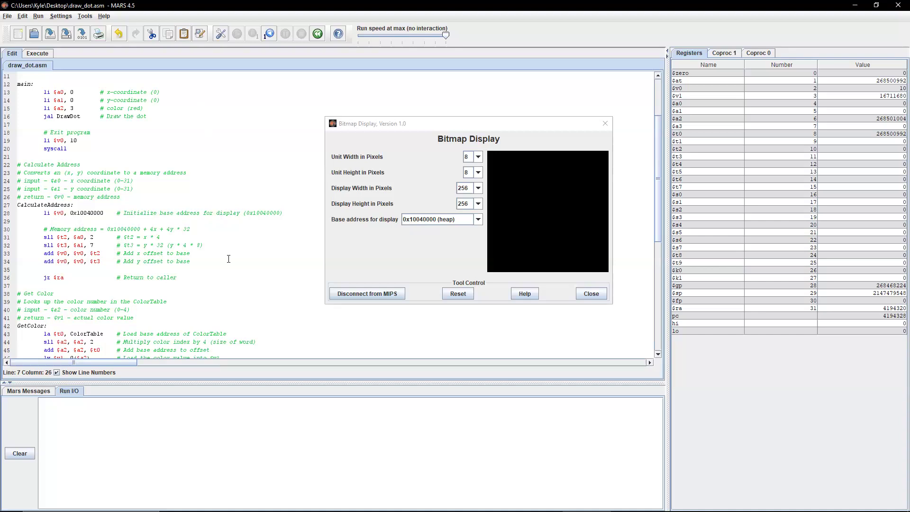
mouse_move(152, 242)
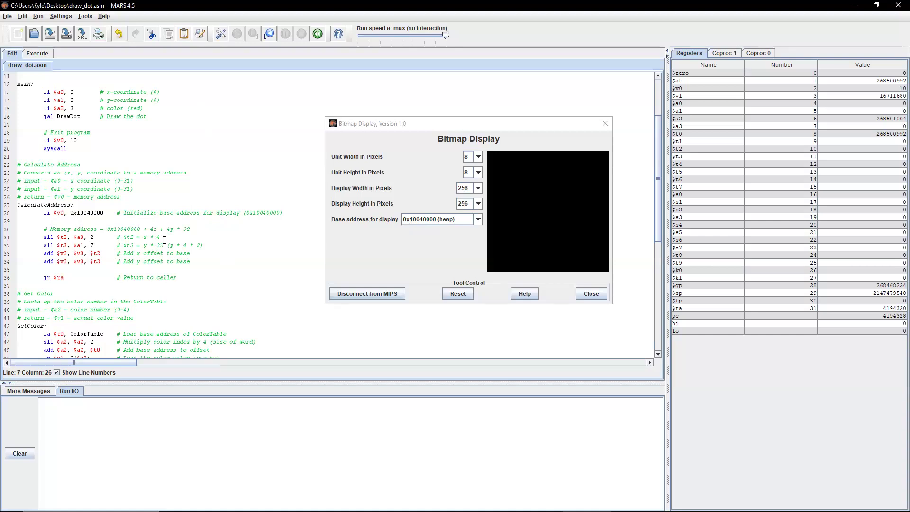
mouse_move(213, 235)
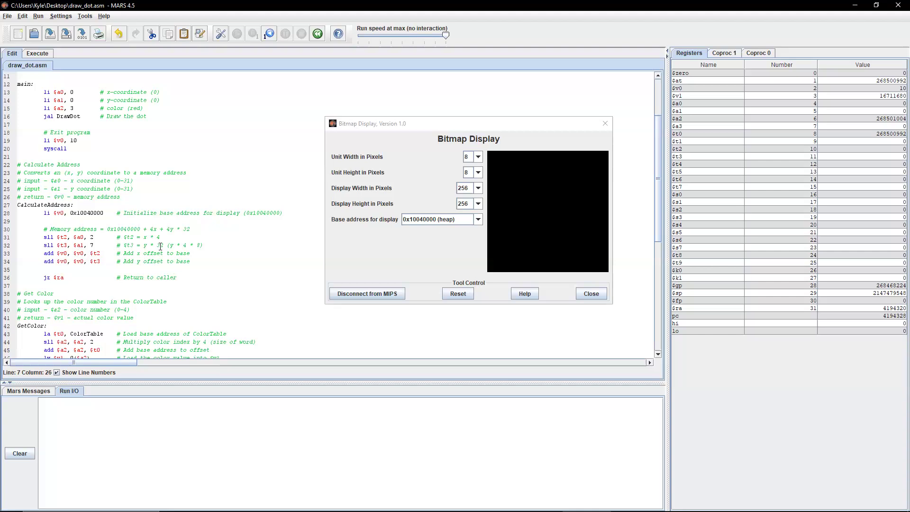
mouse_move(201, 250)
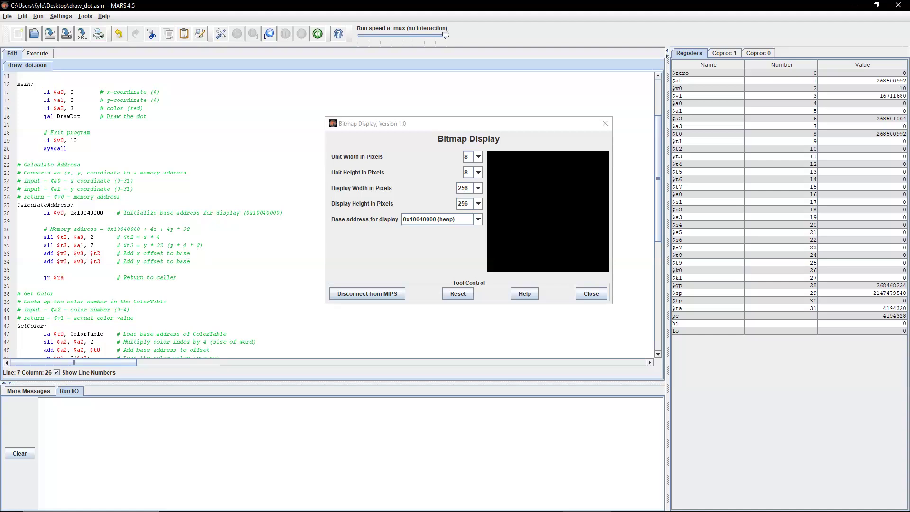
mouse_move(203, 256)
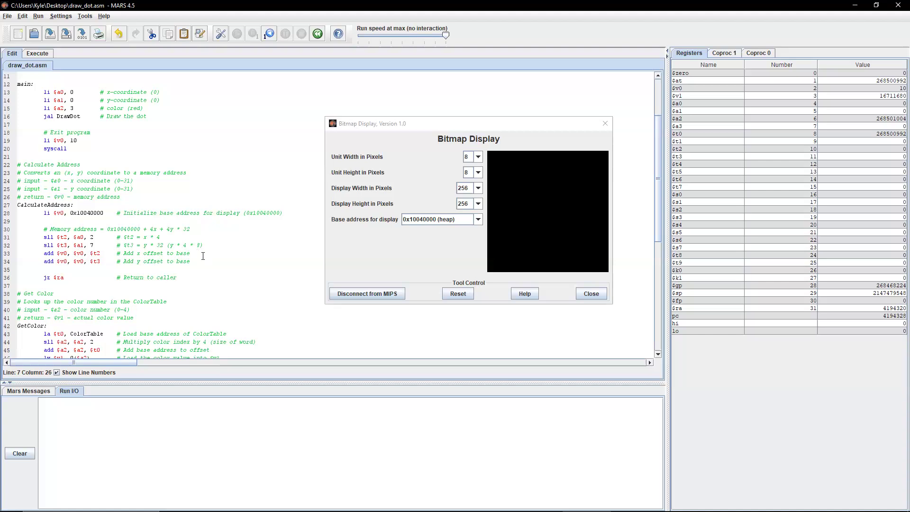
mouse_move(136, 262)
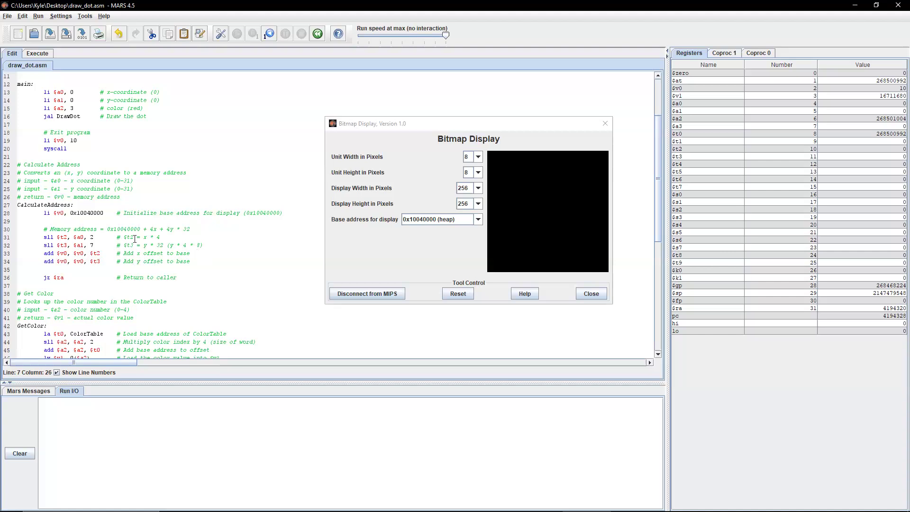
mouse_move(113, 278)
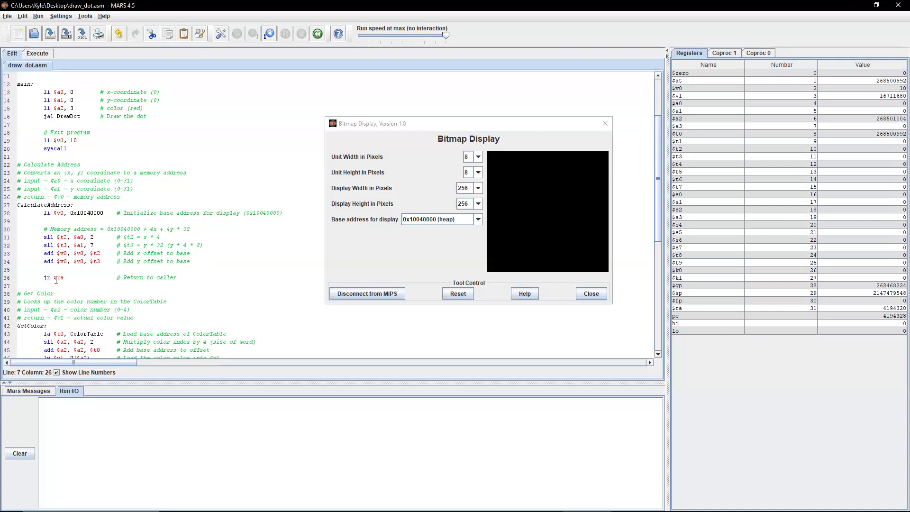
click(74, 278)
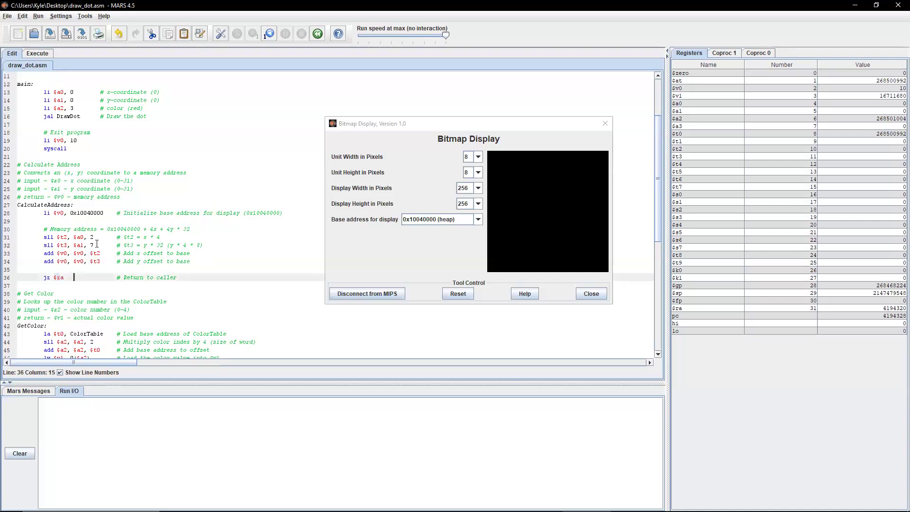
mouse_move(181, 242)
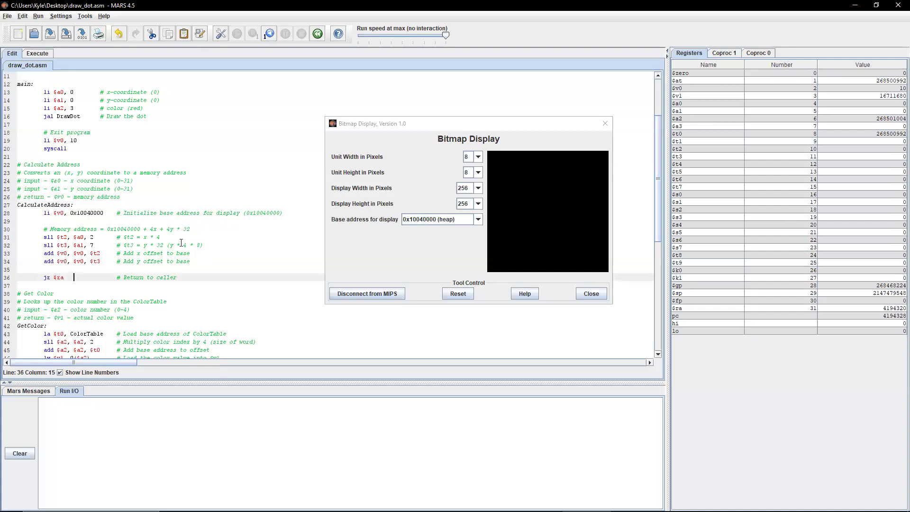
mouse_move(180, 242)
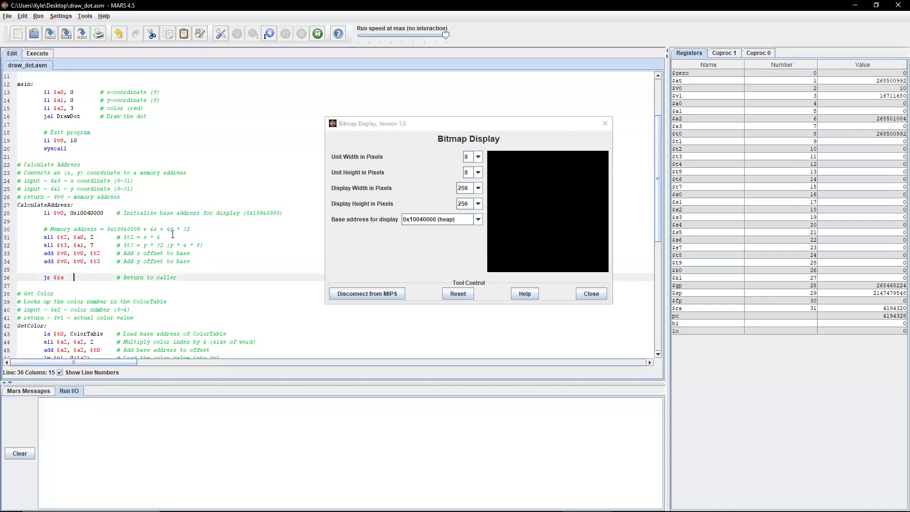
scroll(down, 3)
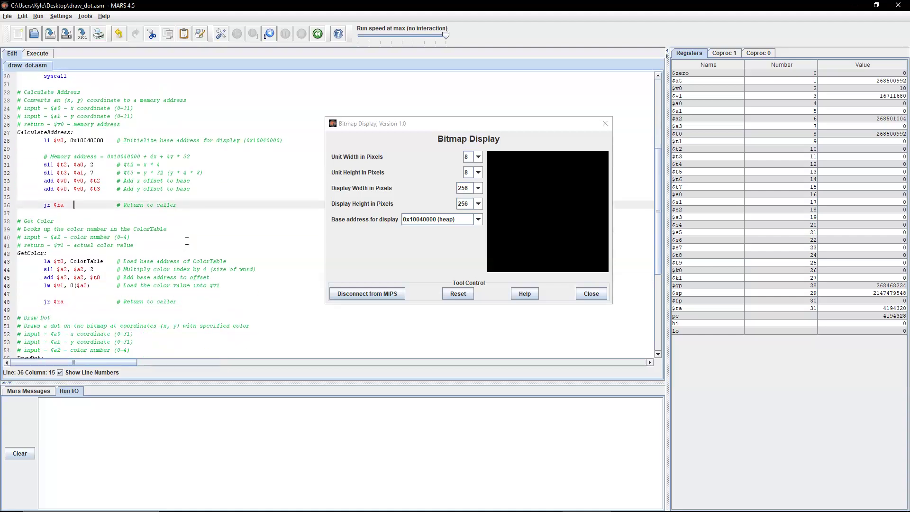
scroll(down, 3)
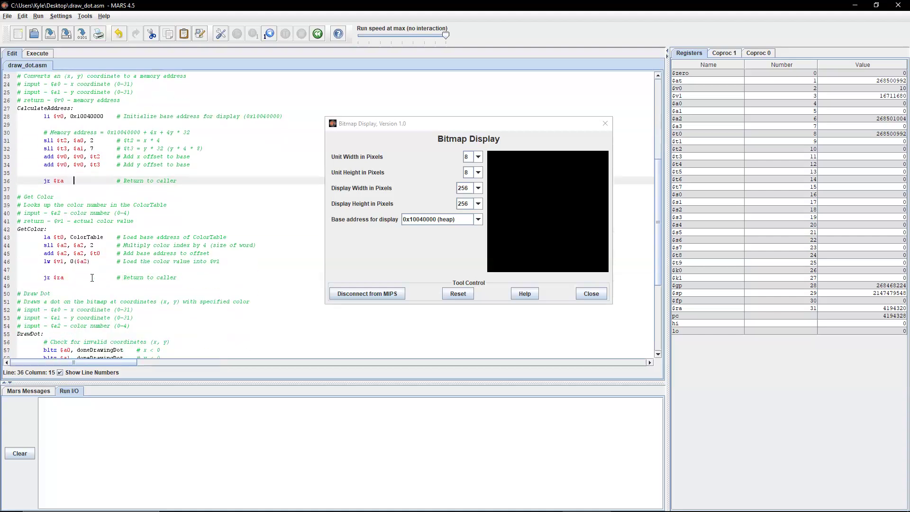
scroll(up, 3)
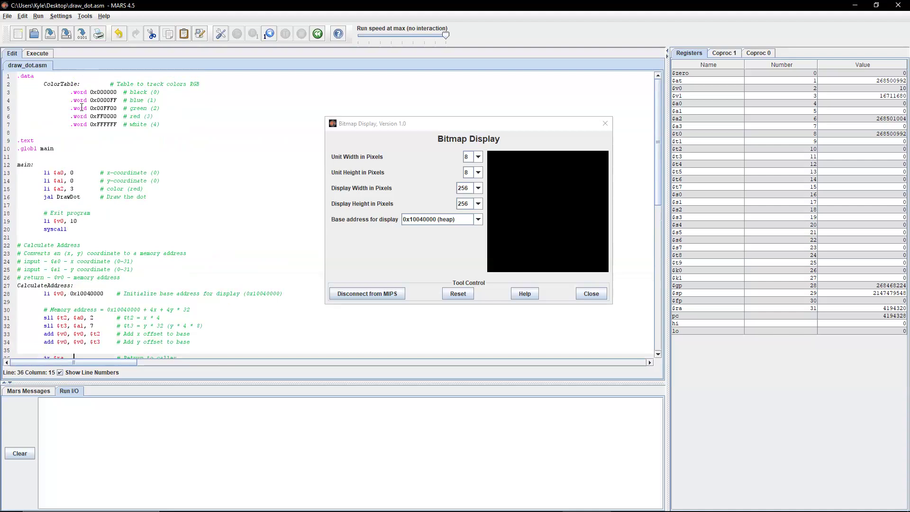
scroll(down, 3)
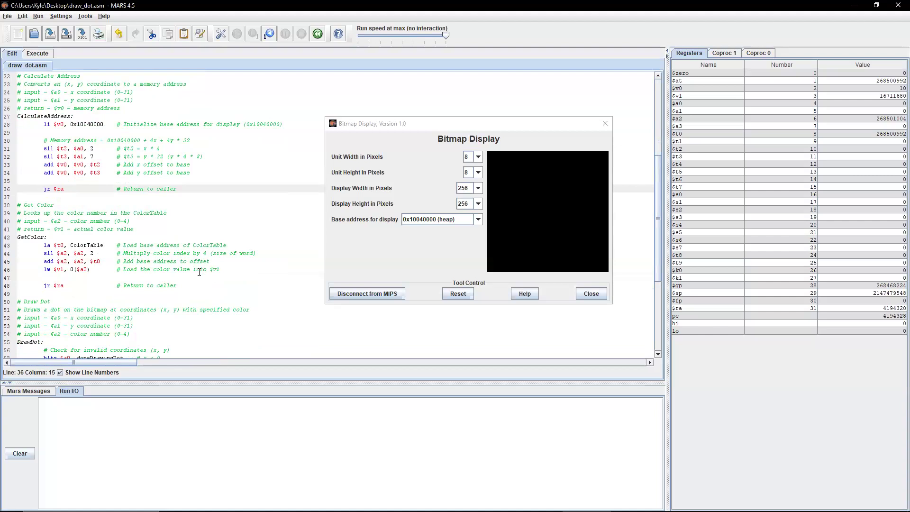
mouse_move(77, 245)
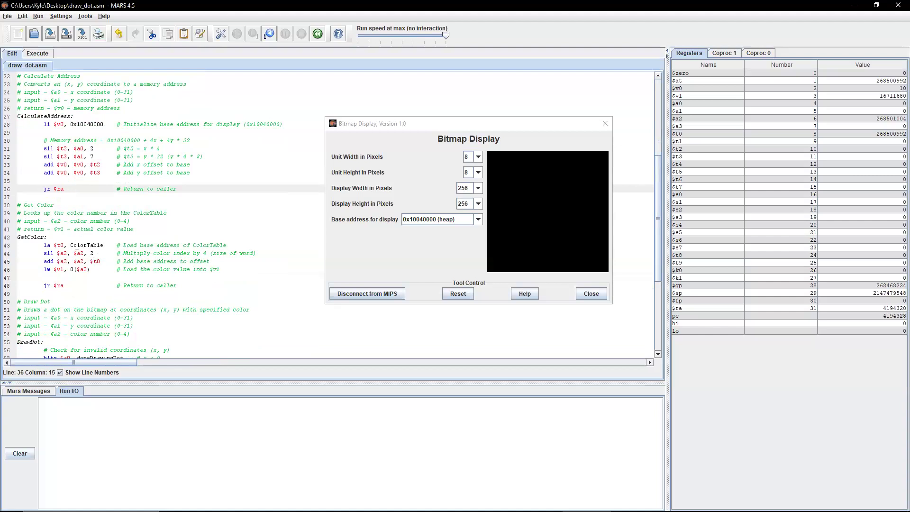
mouse_move(107, 265)
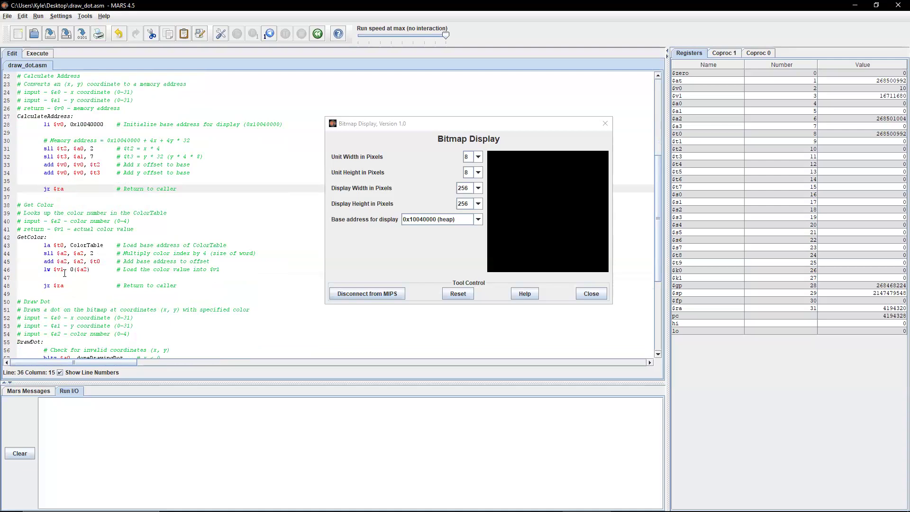
mouse_move(103, 254)
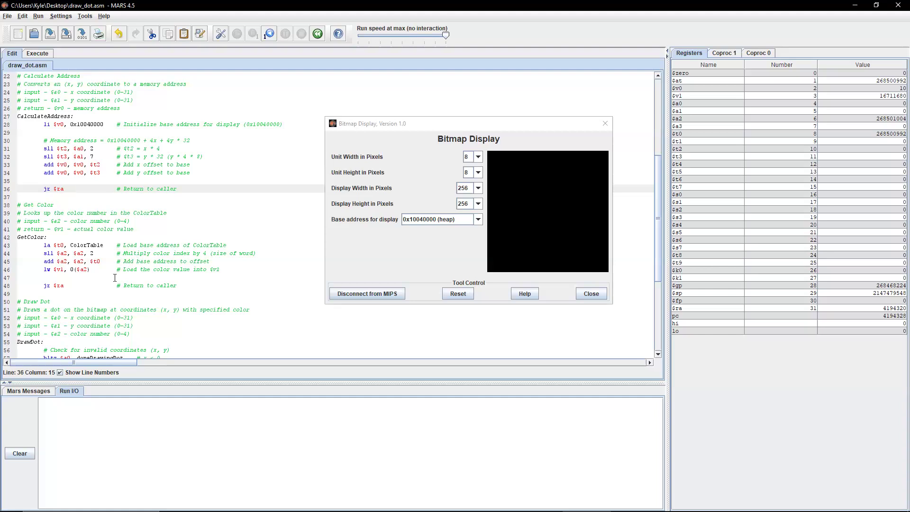
scroll(down, 3)
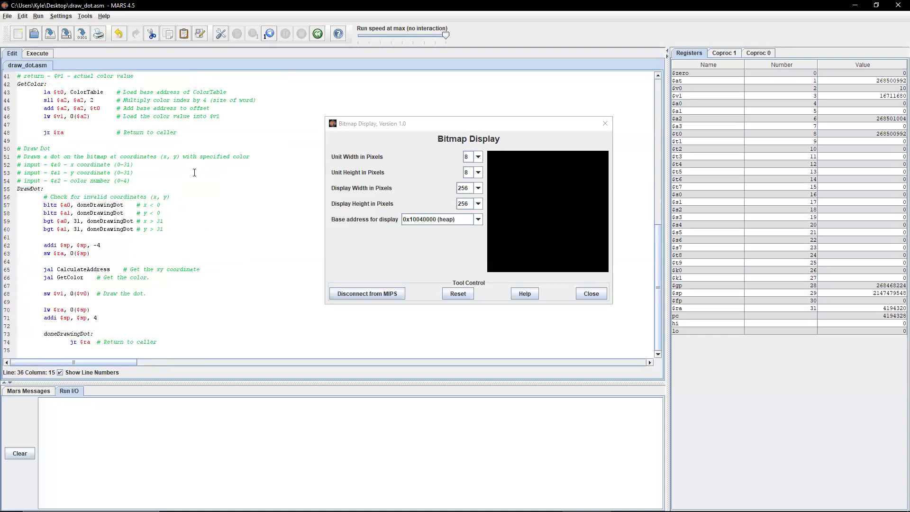
mouse_move(126, 183)
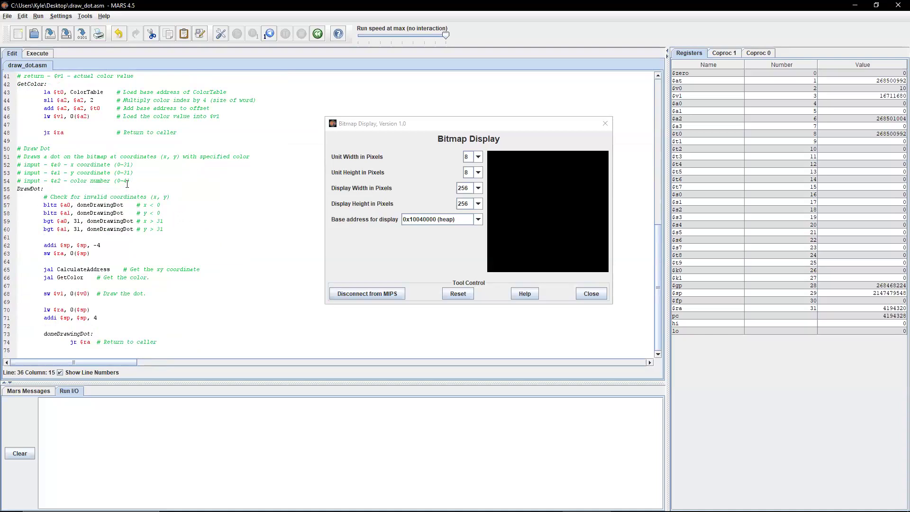
mouse_move(138, 175)
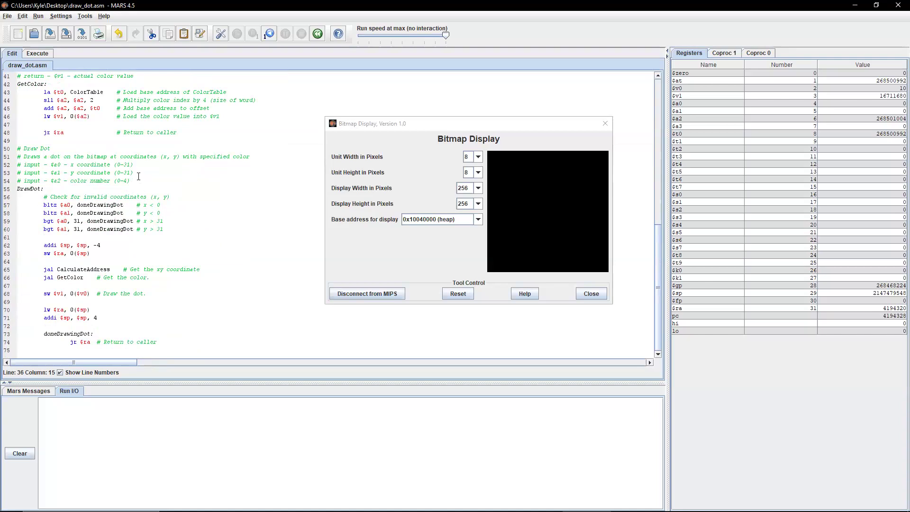
mouse_move(183, 192)
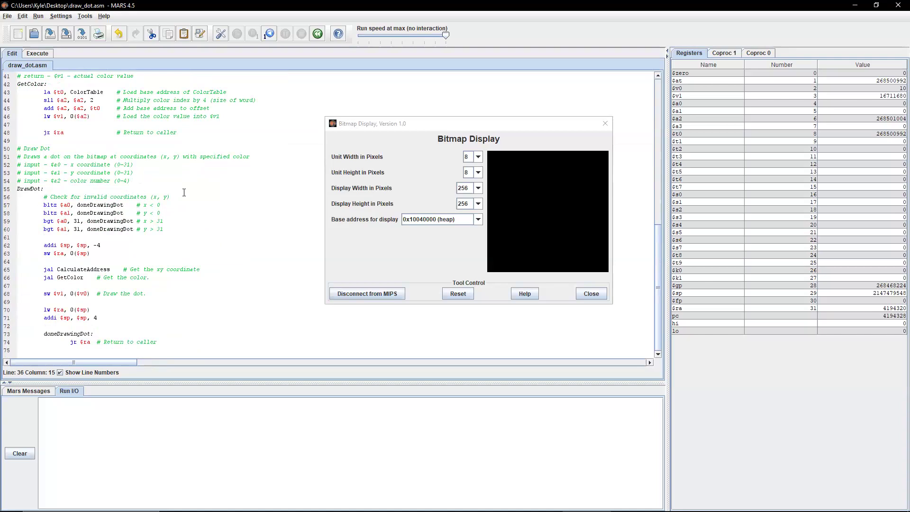
mouse_move(419, 209)
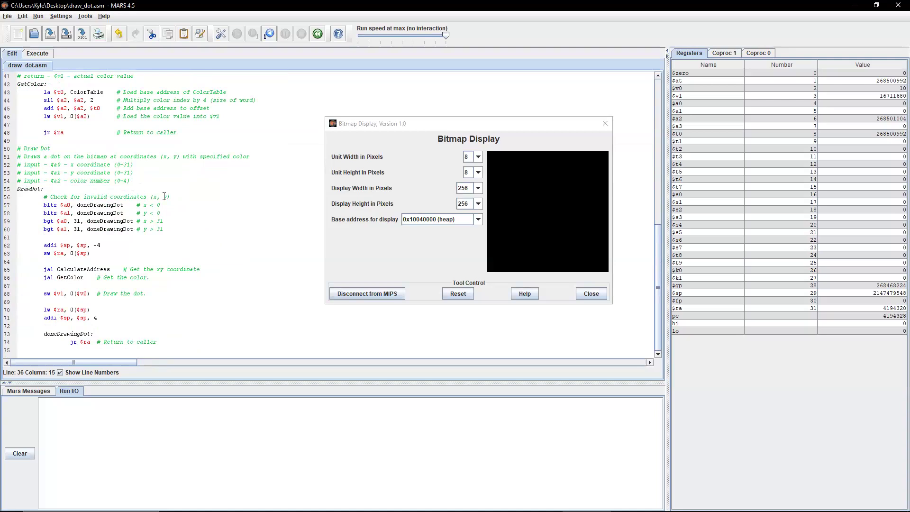
scroll(up, 3)
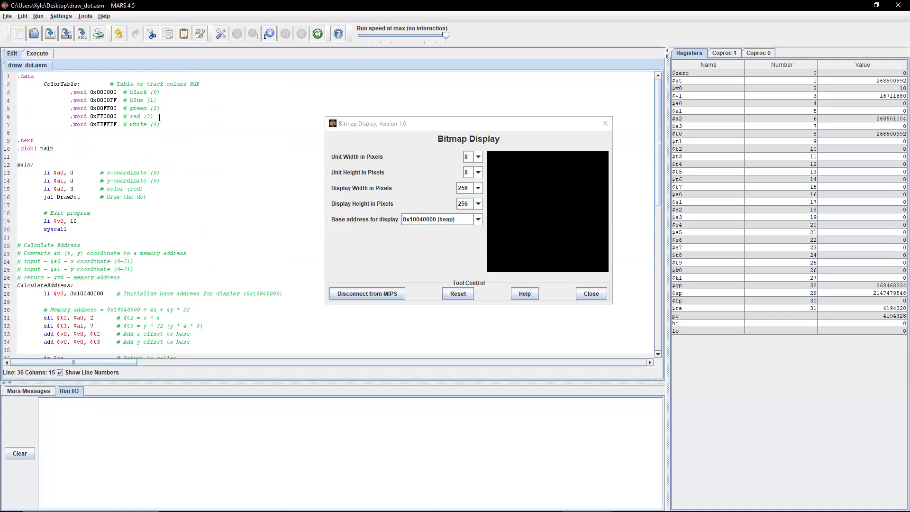
scroll(down, 3)
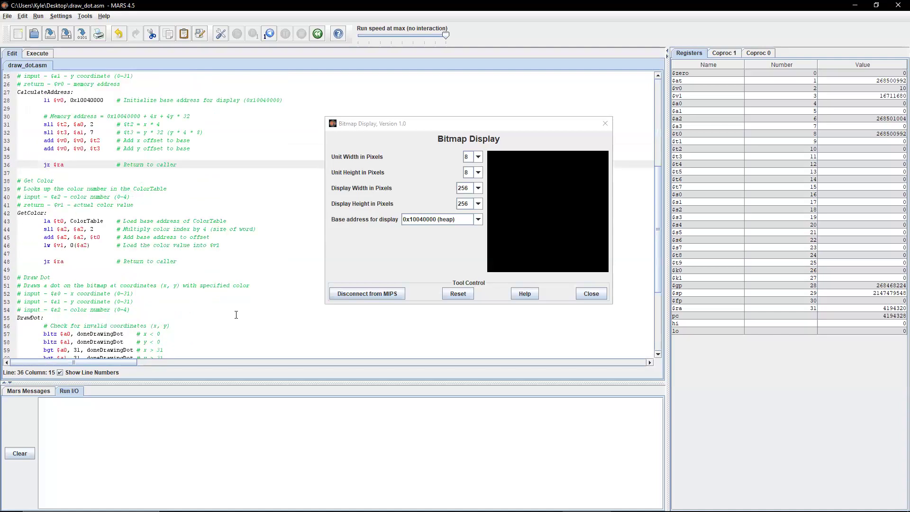
scroll(down, 3)
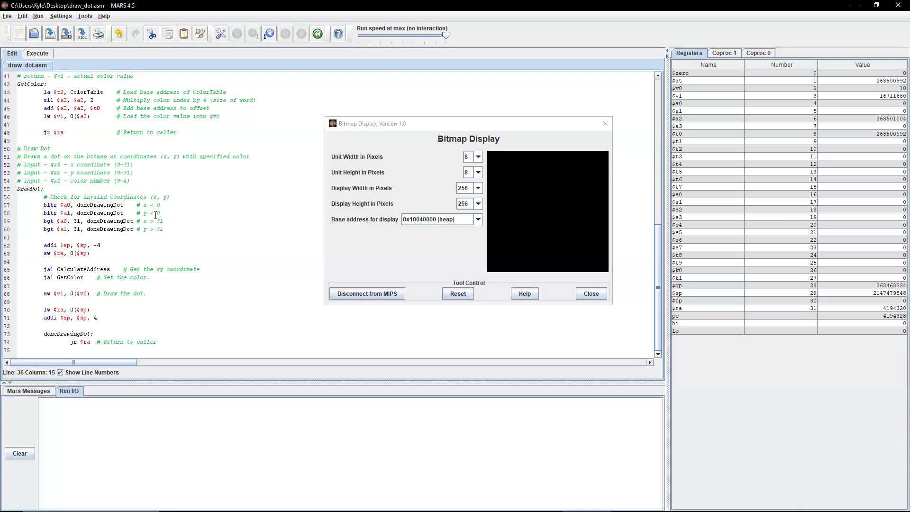
mouse_move(123, 205)
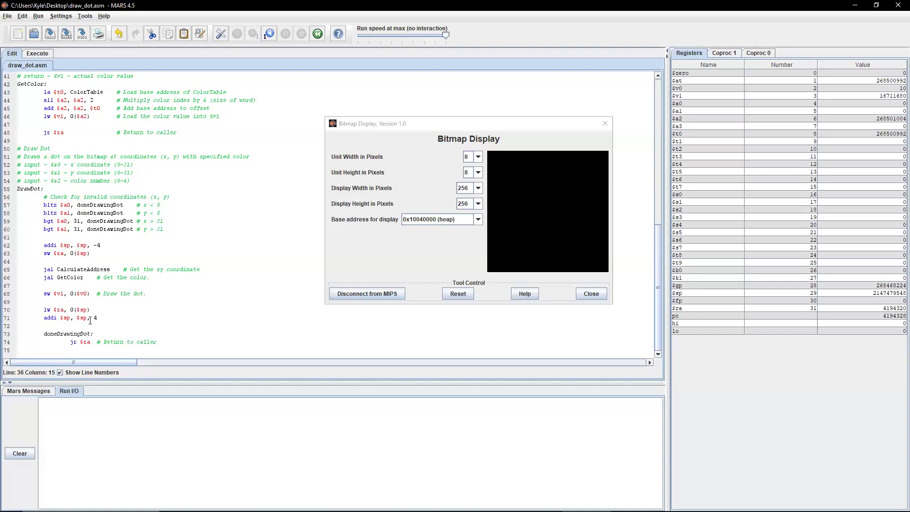
mouse_move(123, 254)
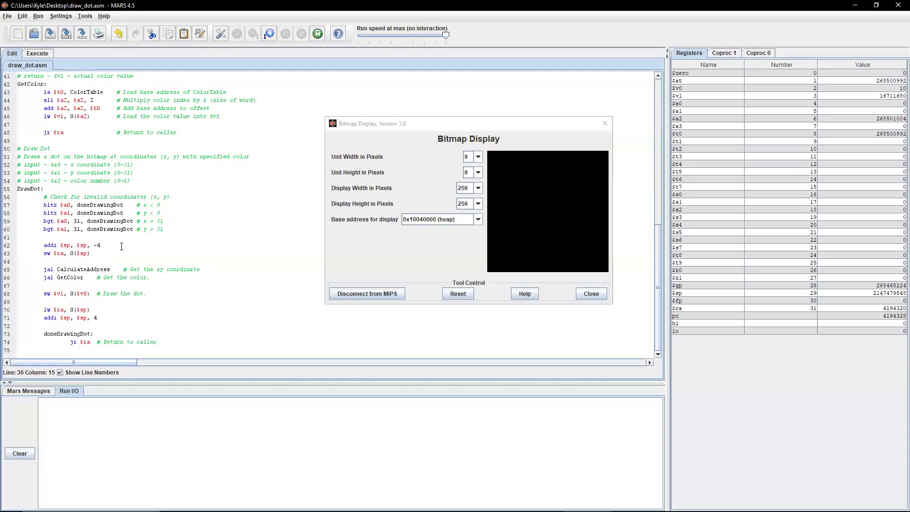
mouse_move(133, 275)
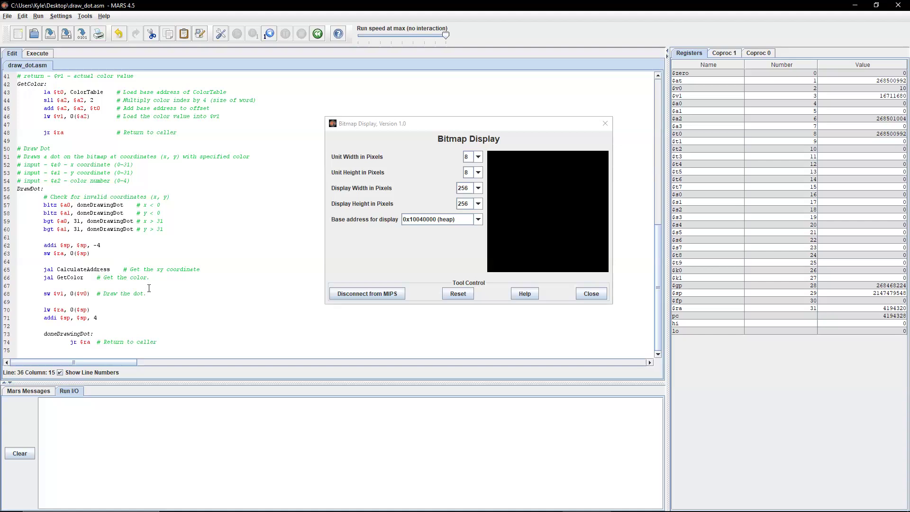
mouse_move(110, 292)
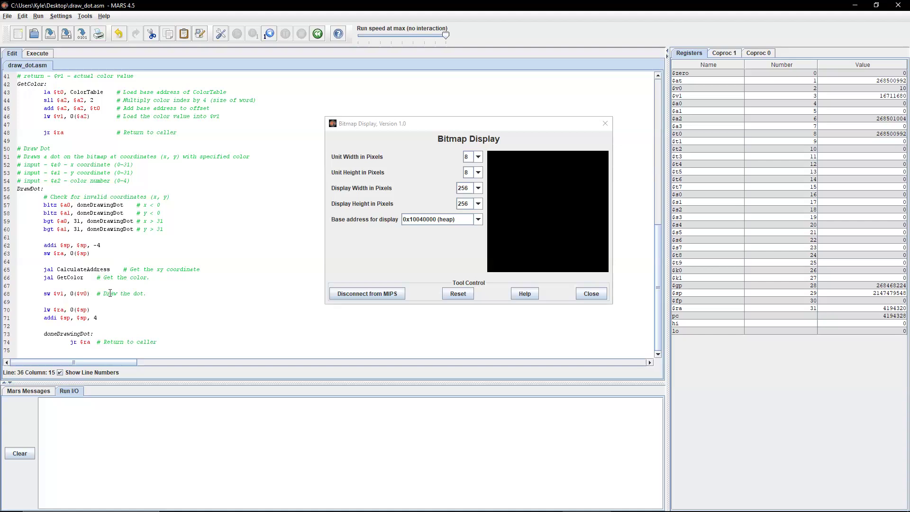
mouse_move(59, 300)
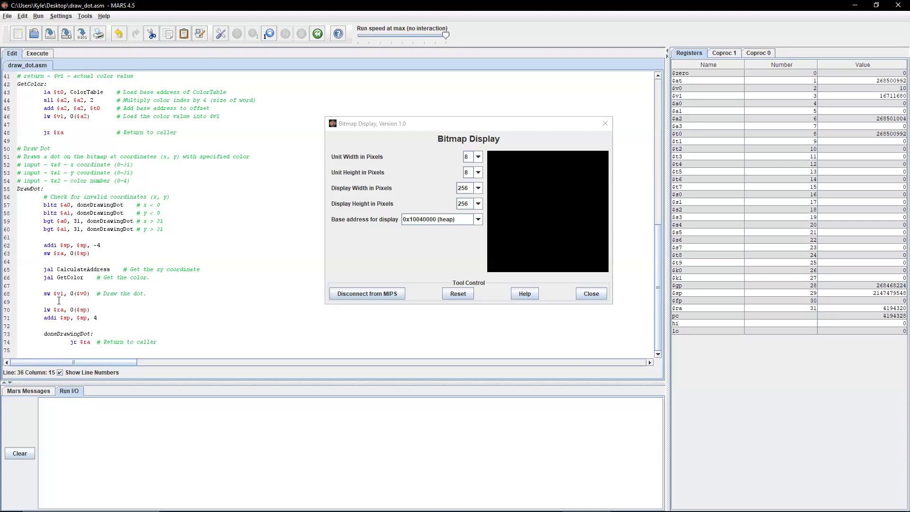
scroll(up, 3)
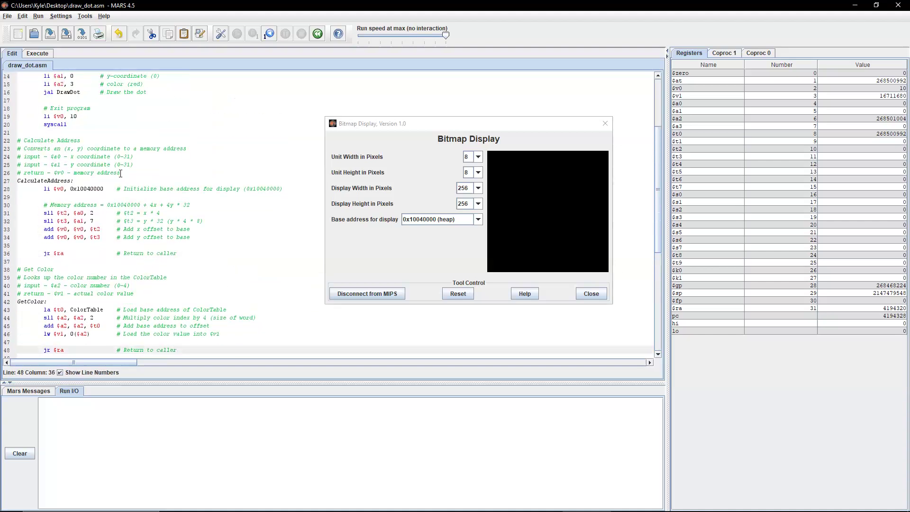
click(156, 253)
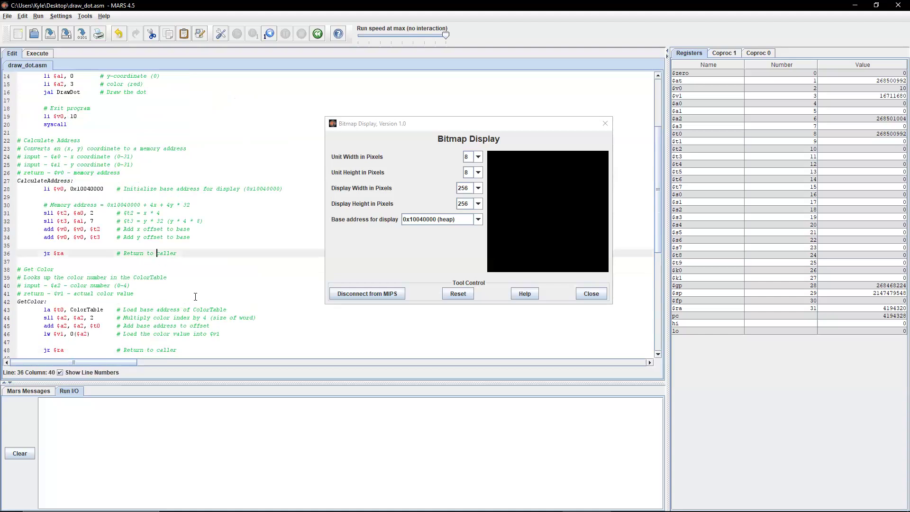
scroll(down, 3)
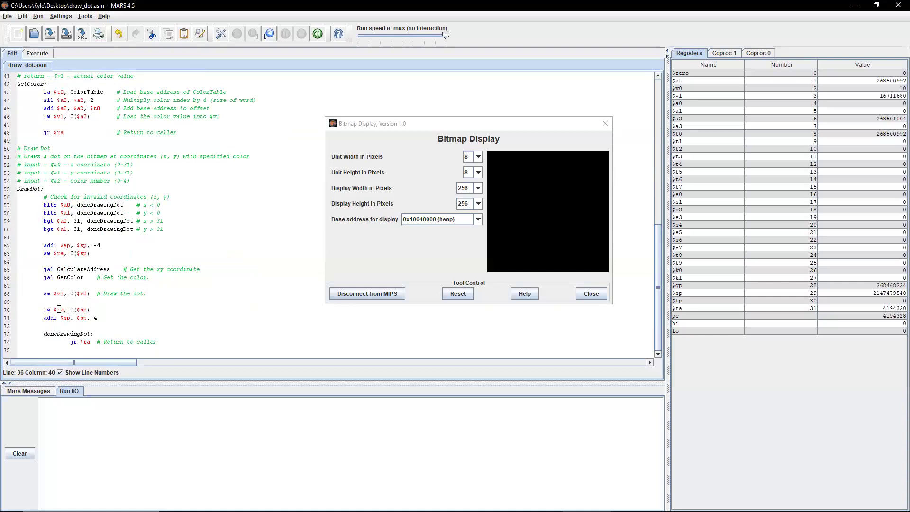
mouse_move(112, 302)
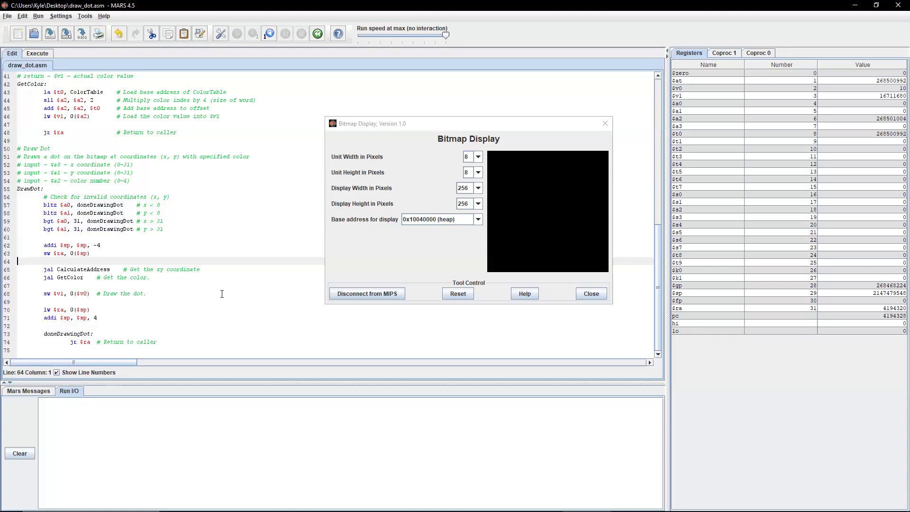
mouse_move(212, 204)
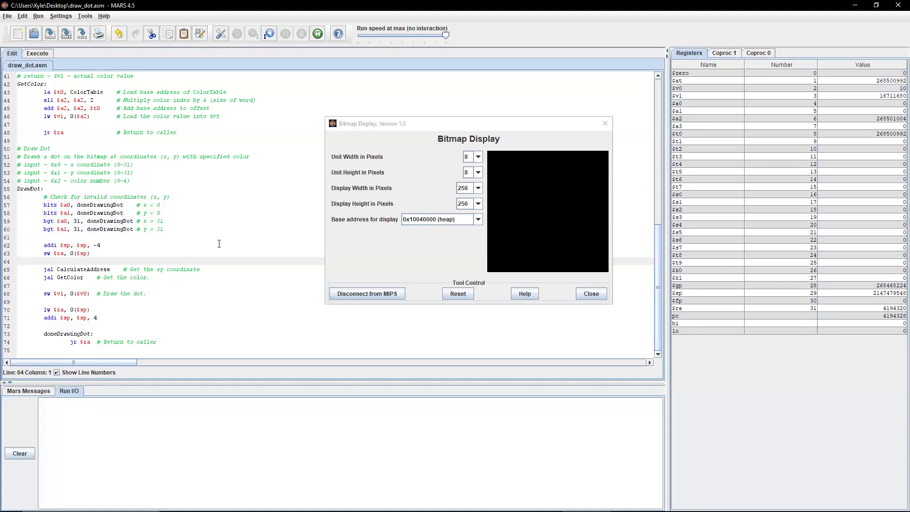
scroll(up, 3)
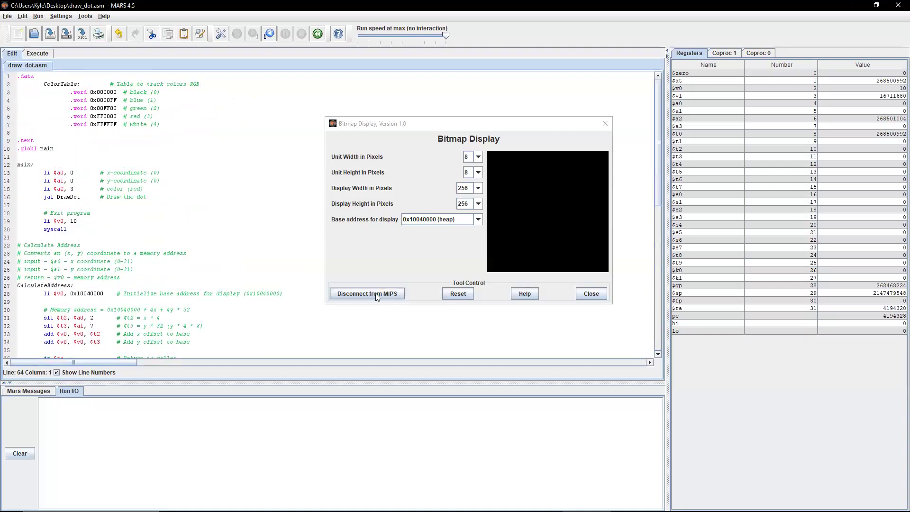
click(366, 293)
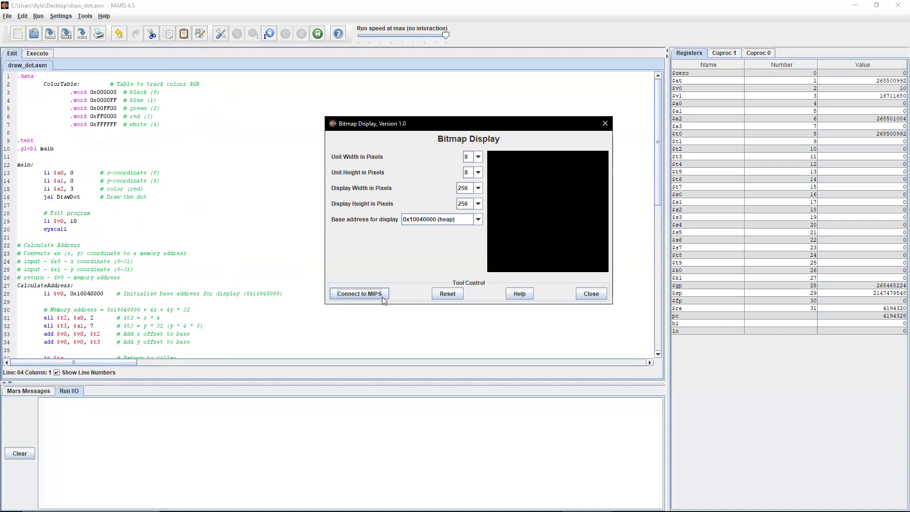
click(358, 293)
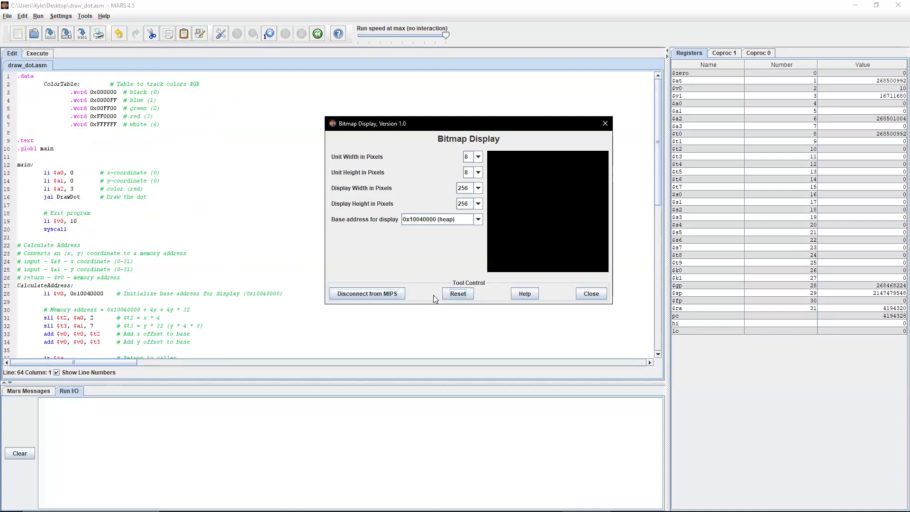
mouse_move(524, 293)
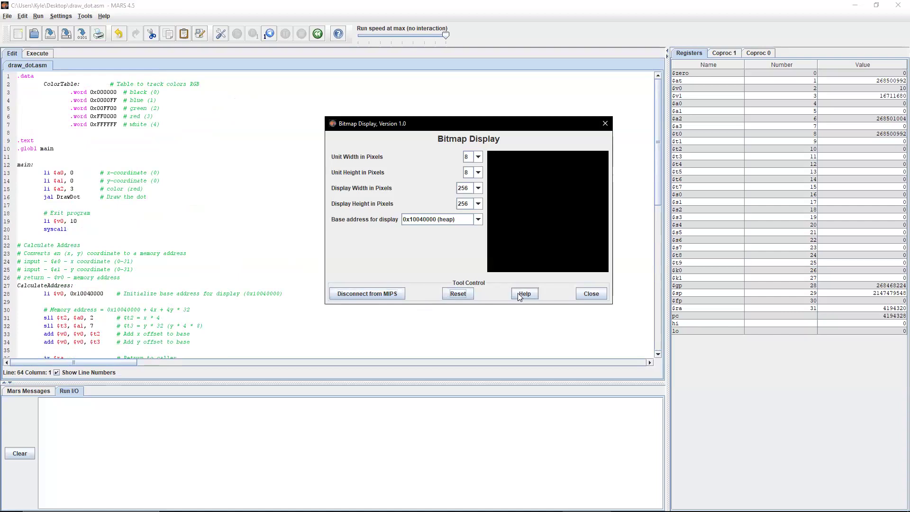
click(523, 293)
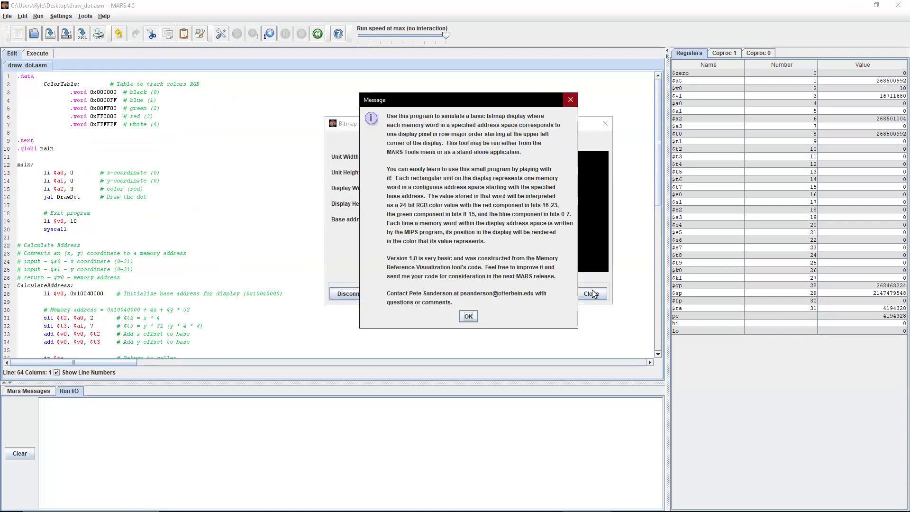
click(467, 316)
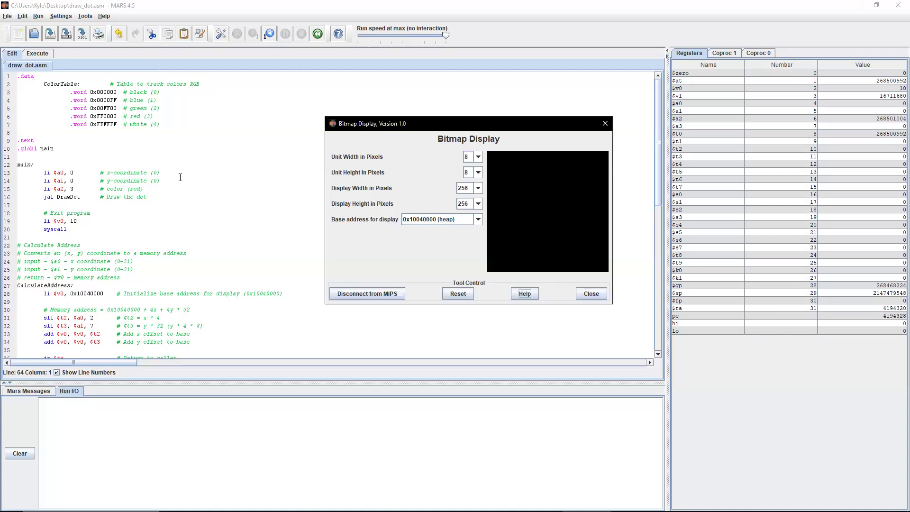
mouse_move(167, 126)
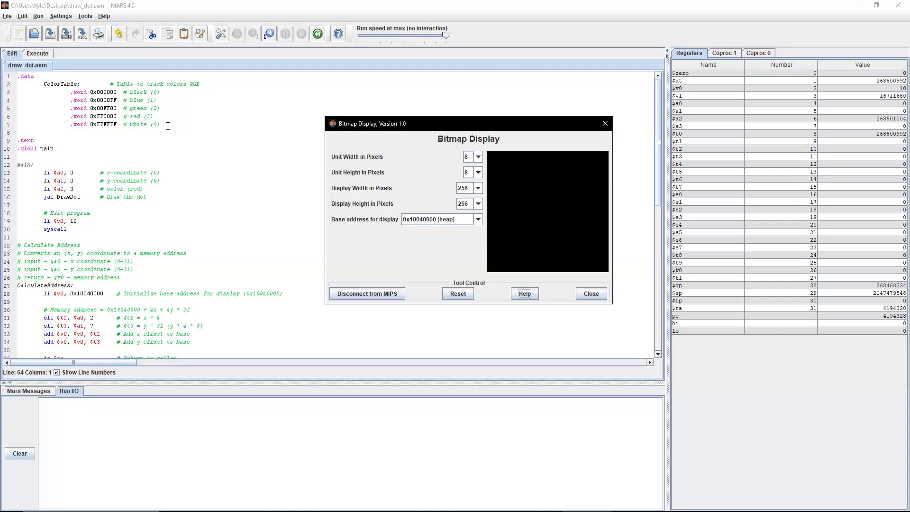
mouse_move(169, 129)
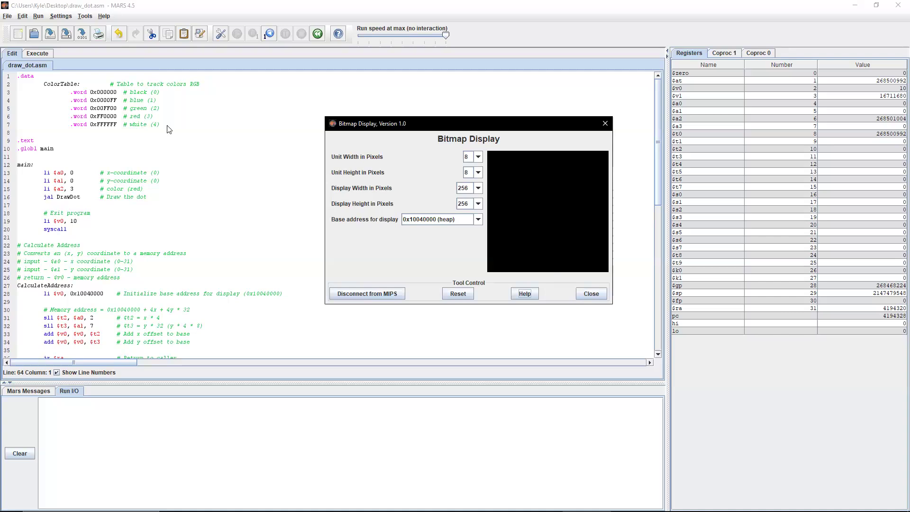
mouse_move(395, 255)
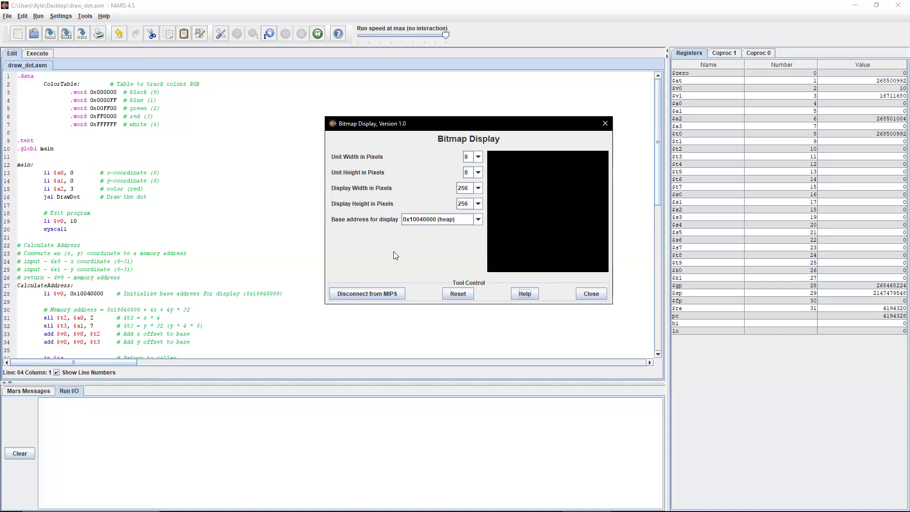
mouse_move(221, 40)
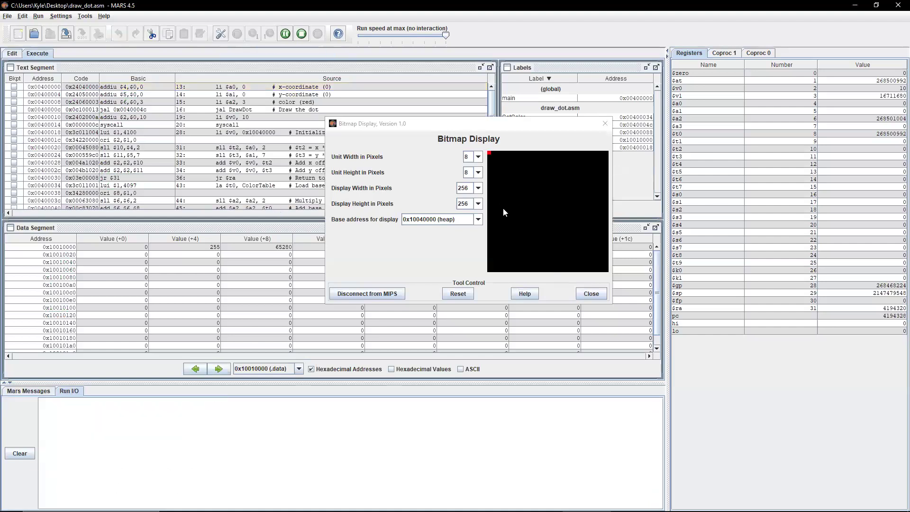
Run draw_dot.asm so the red dot is drawn, then return to the Edit view
click(285, 33)
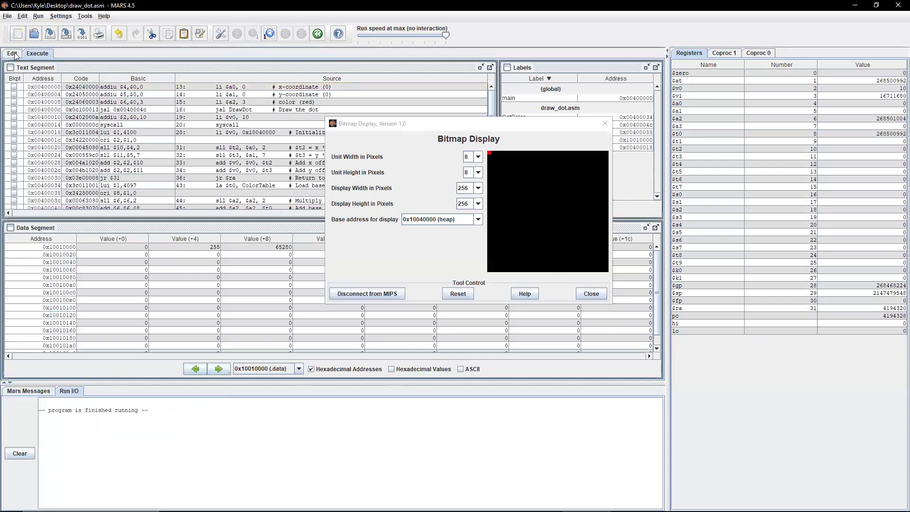
click(12, 53)
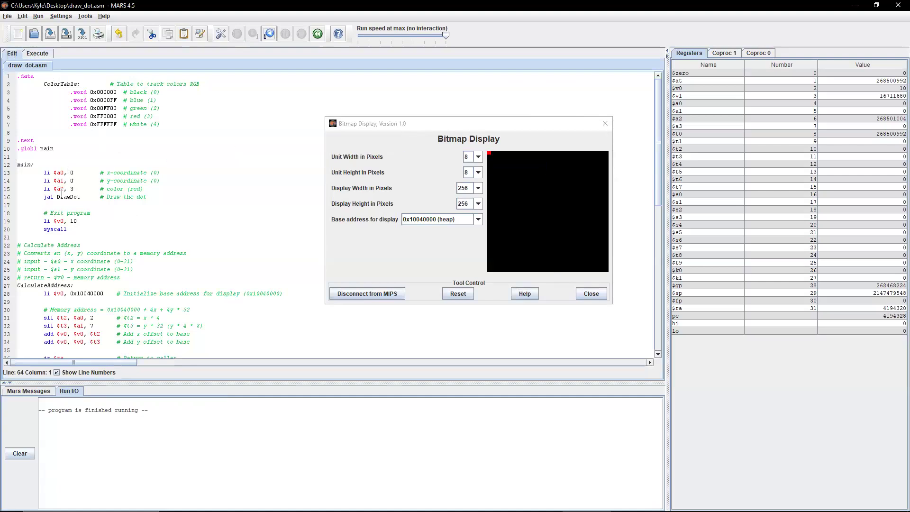
mouse_move(258, 214)
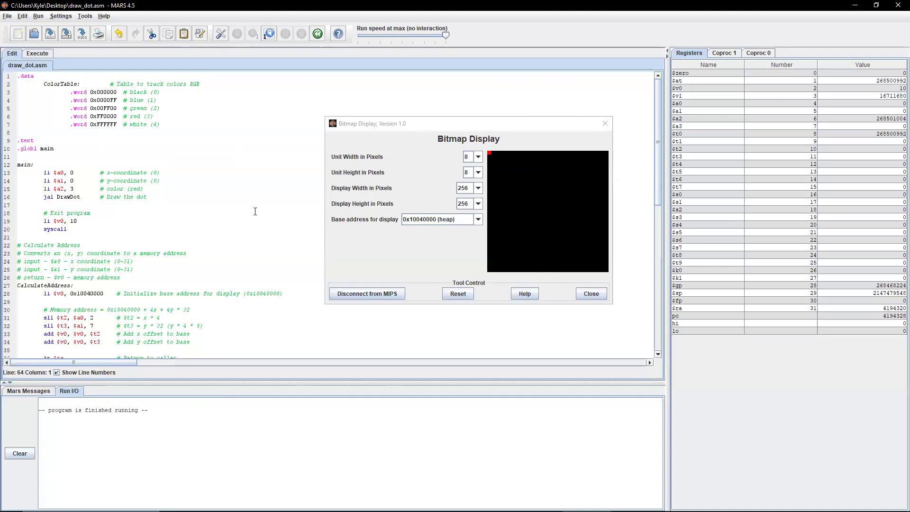
mouse_move(585, 20)
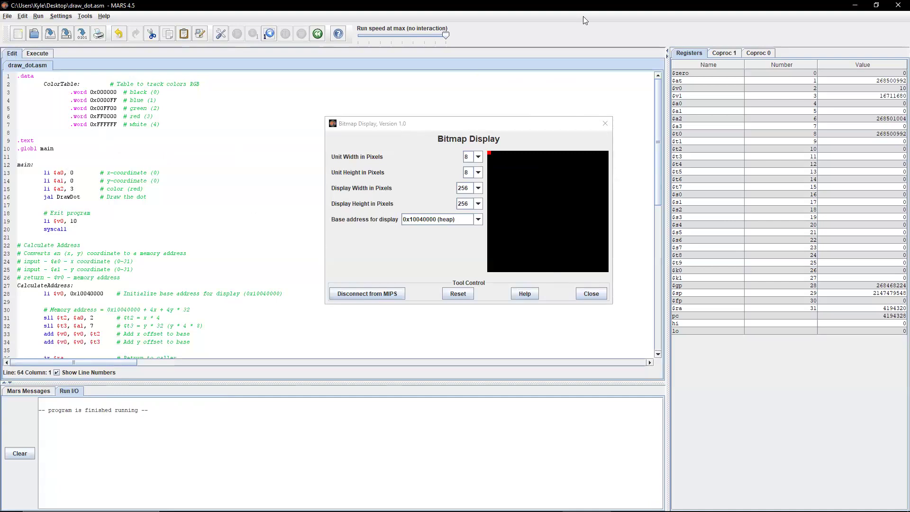